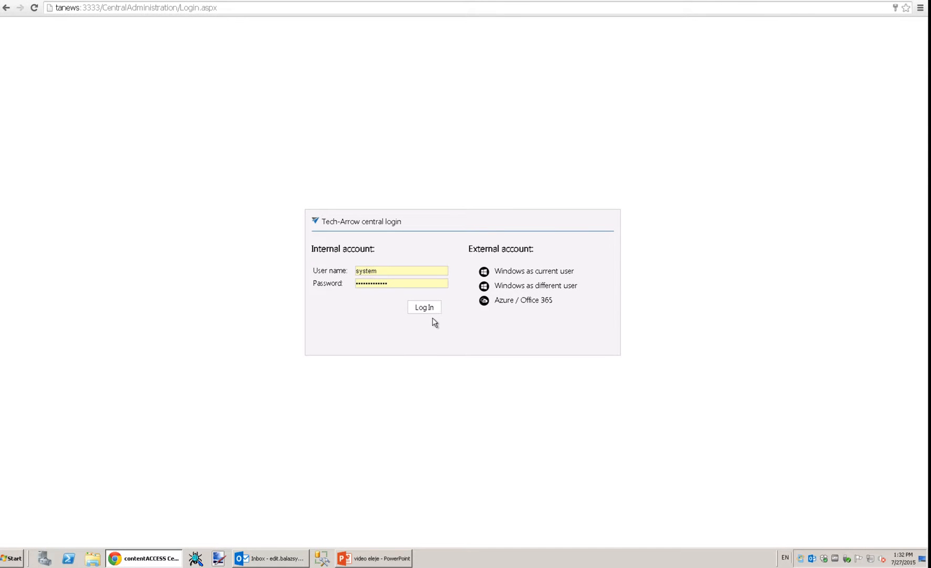
# Log in to Central Administration with the internal system account.
pyautogui.click(424, 307)
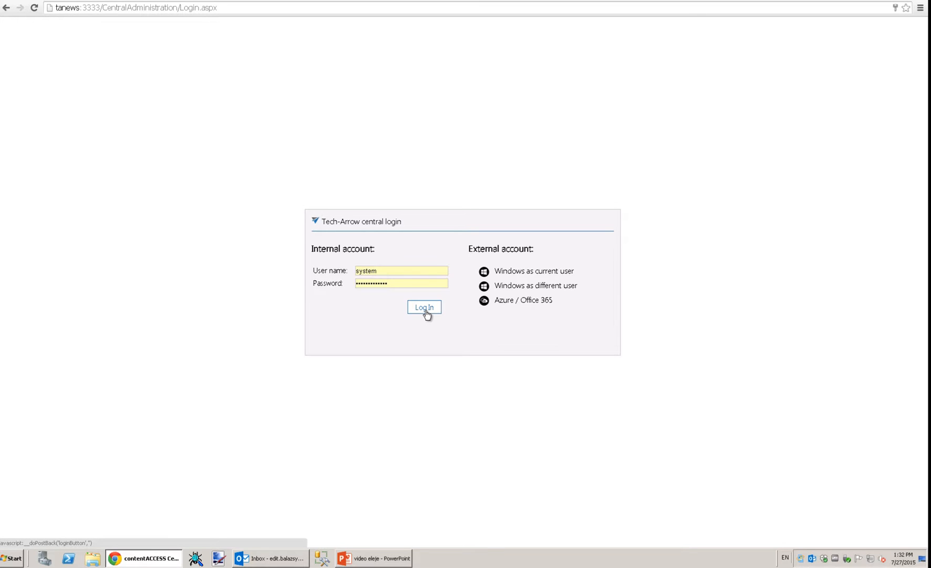
pyautogui.click(424, 307)
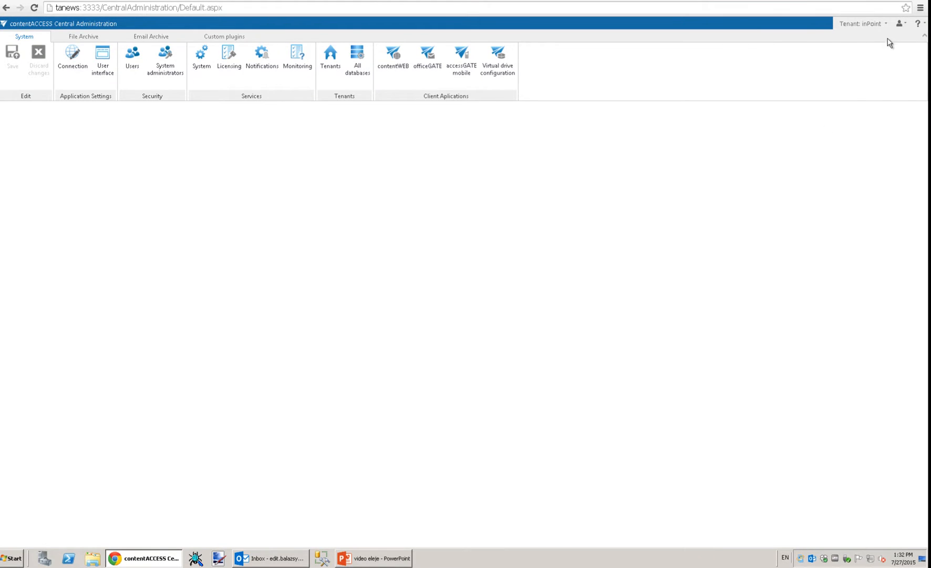
# Switch to the TECH-ARROW tenant and show its Email Archive jobs list.
pyautogui.click(863, 23)
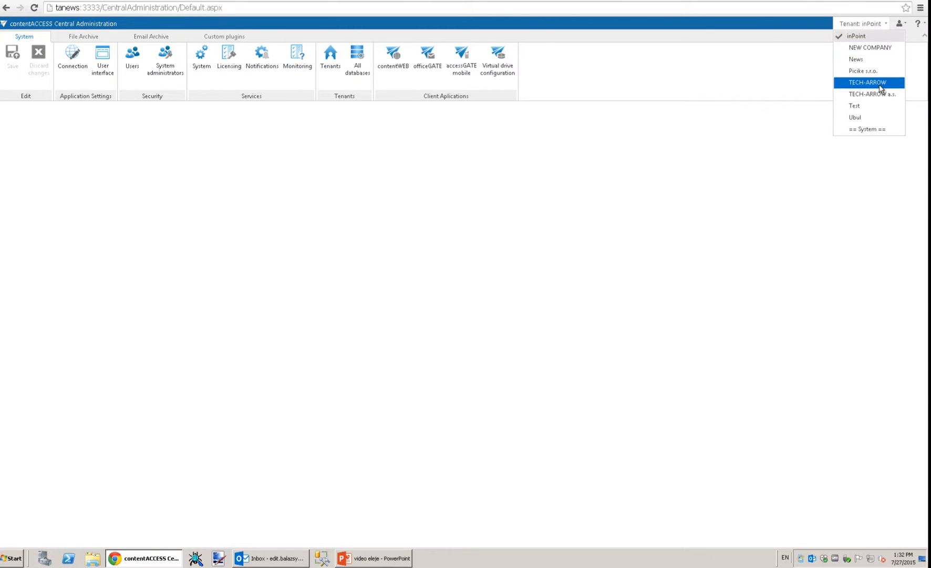
pyautogui.click(868, 83)
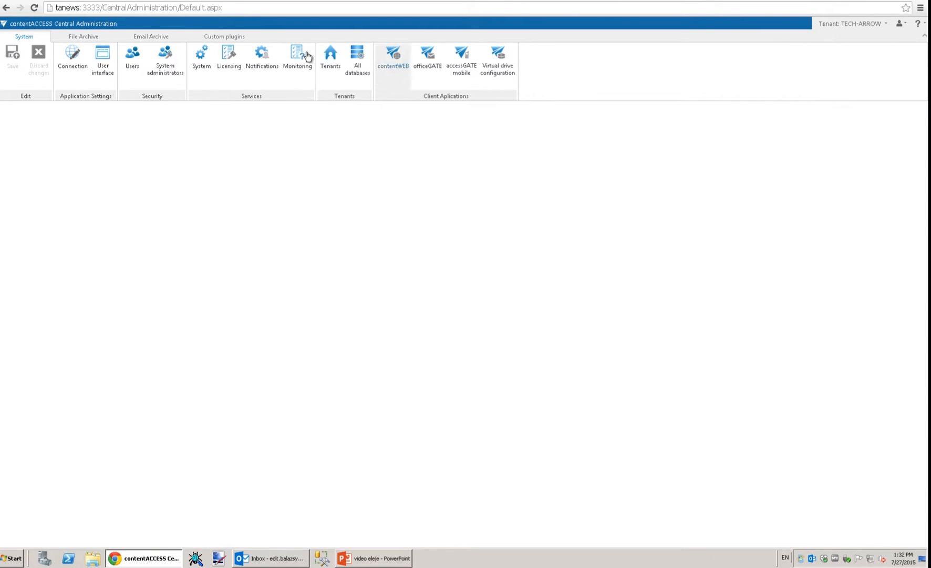
pyautogui.click(151, 36)
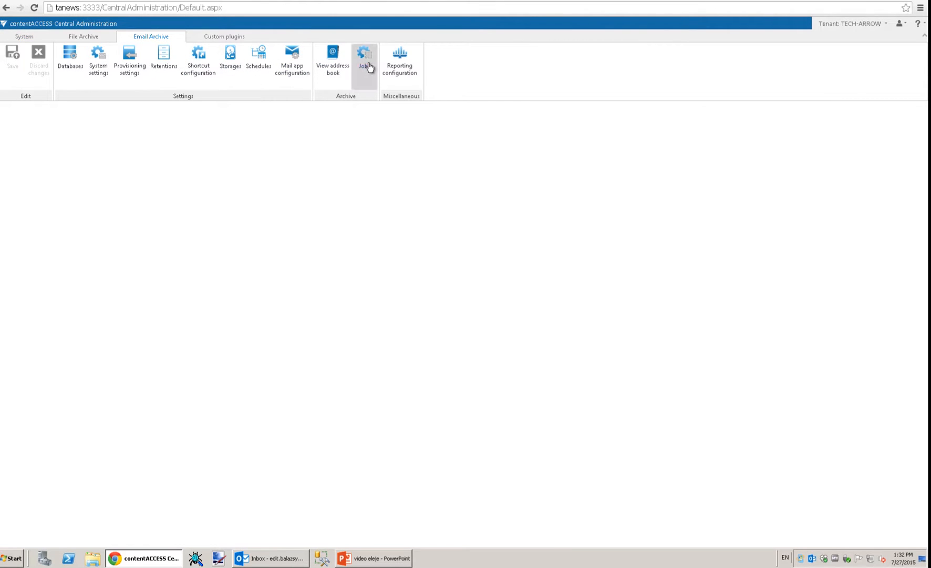
pyautogui.click(364, 59)
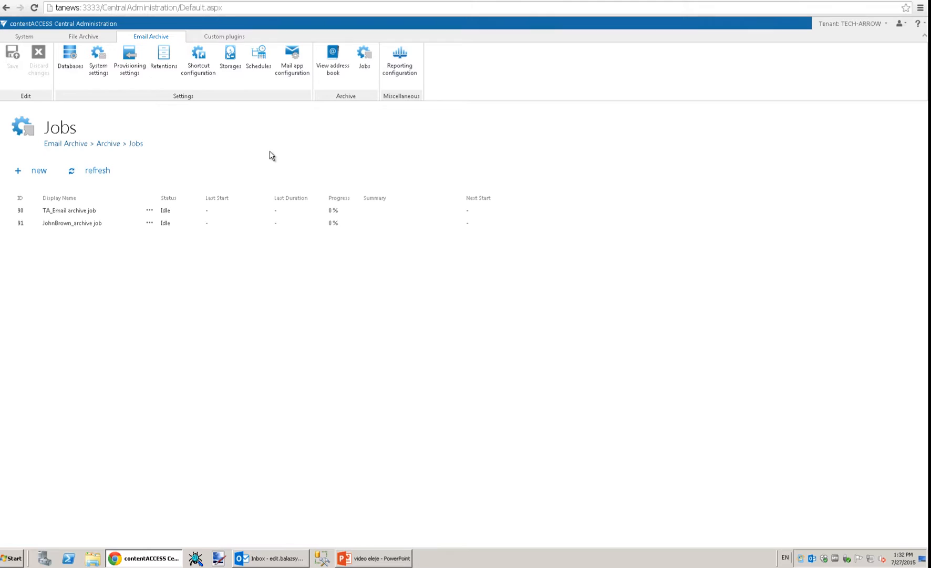
pyautogui.moveTo(37, 172)
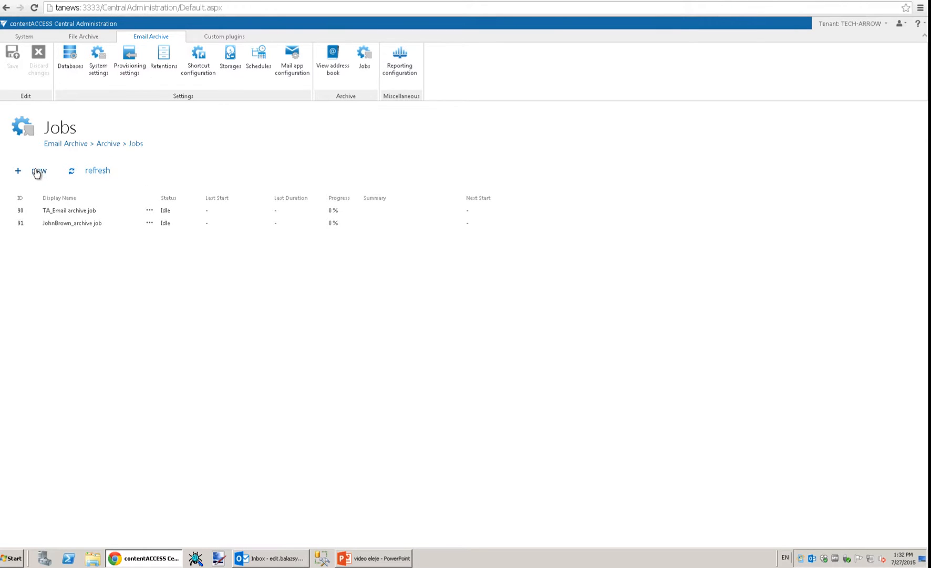
# Create a new archive job named 'Email Archive job' and agree to configure it now.
pyautogui.click(39, 171)
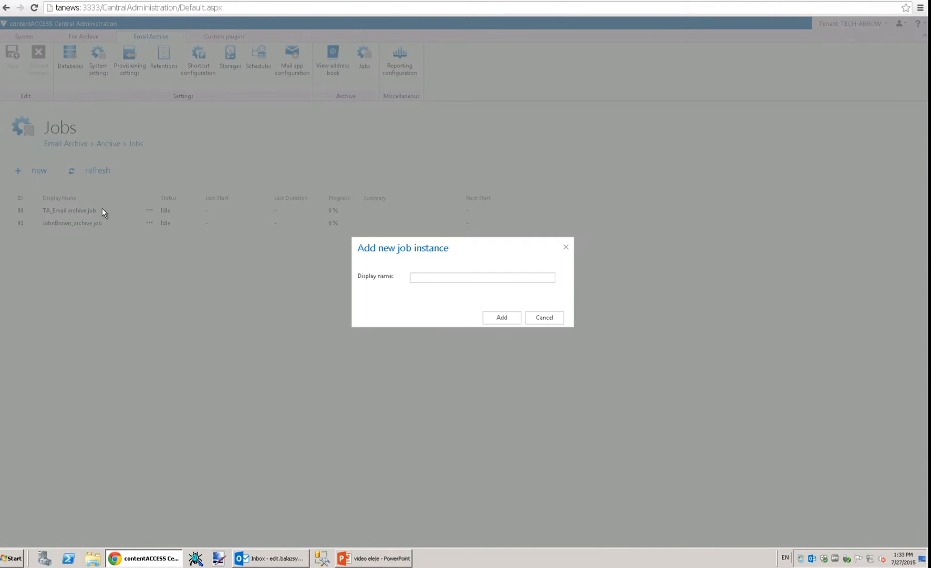
pyautogui.click(482, 277)
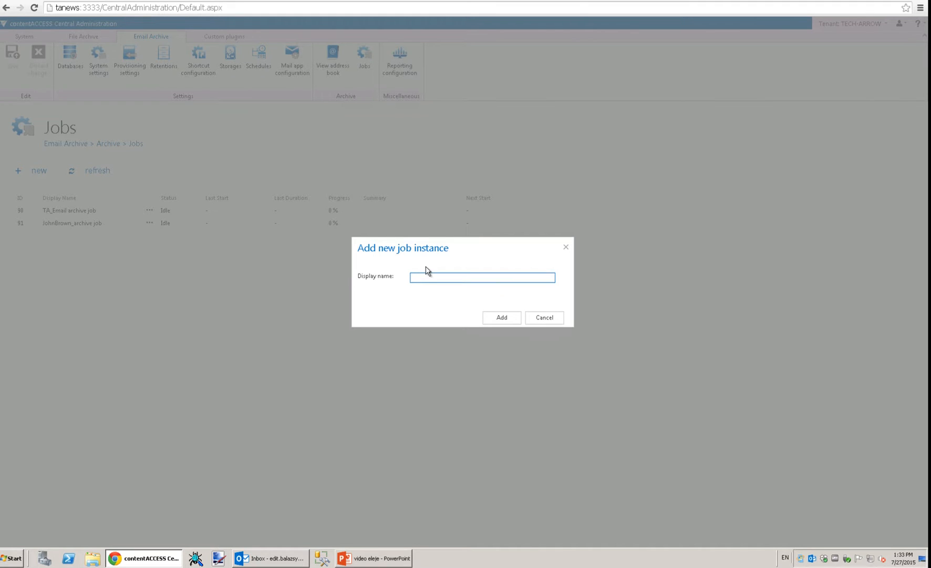
pyautogui.write('Email Archive job')
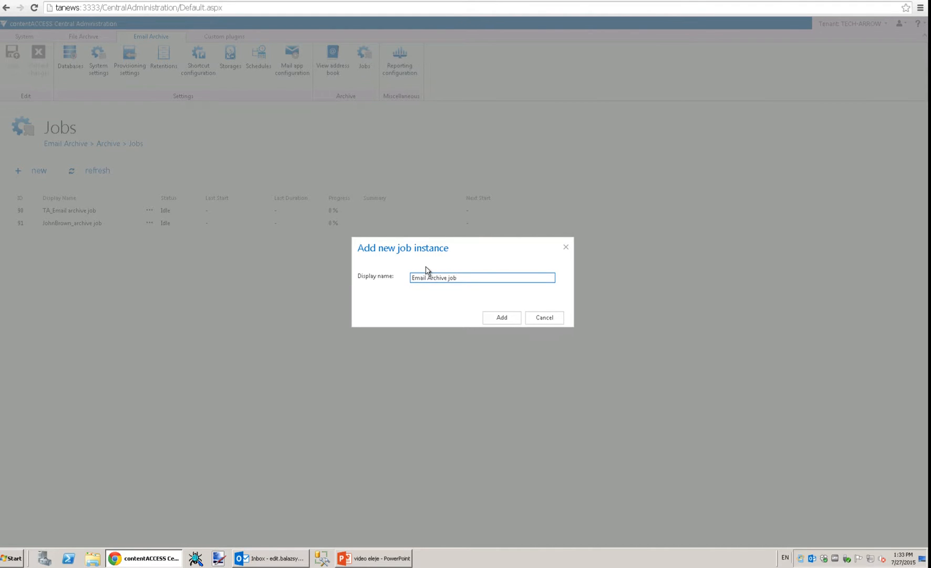
pyautogui.click(501, 317)
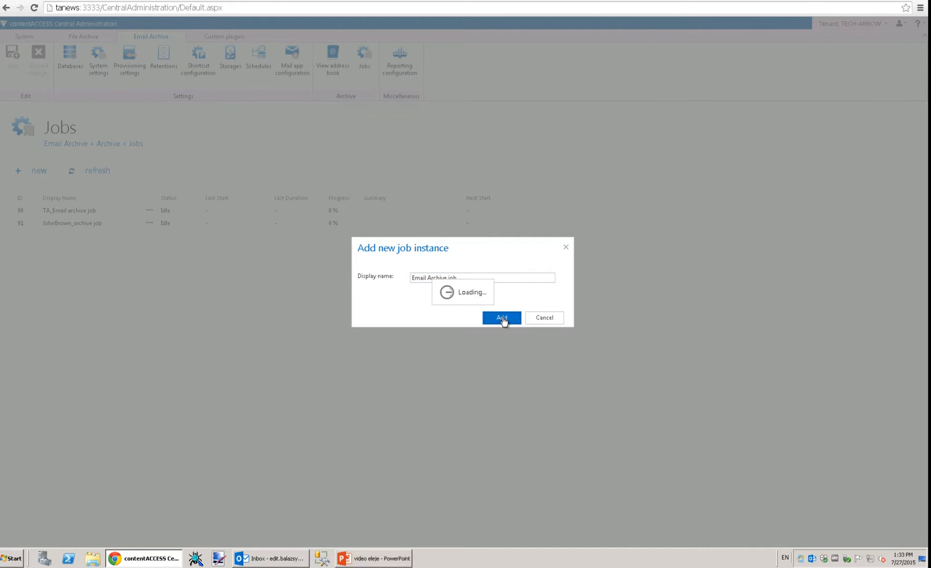
pyautogui.click(500, 317)
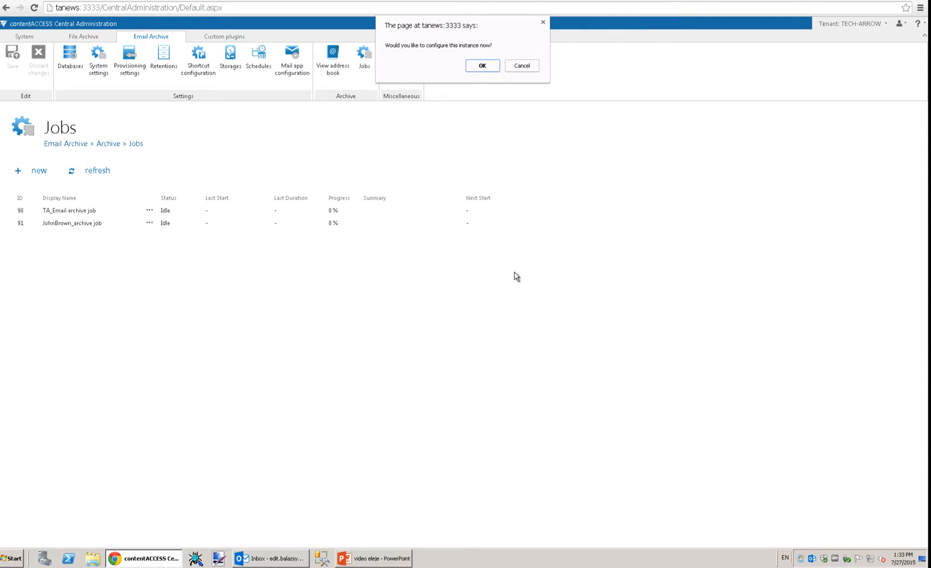
pyautogui.moveTo(465, 56)
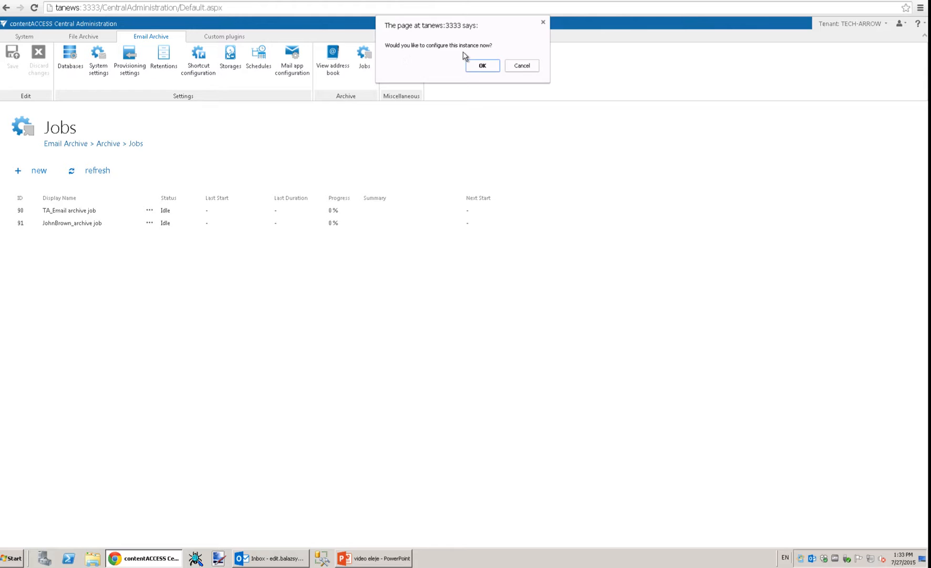
pyautogui.click(482, 65)
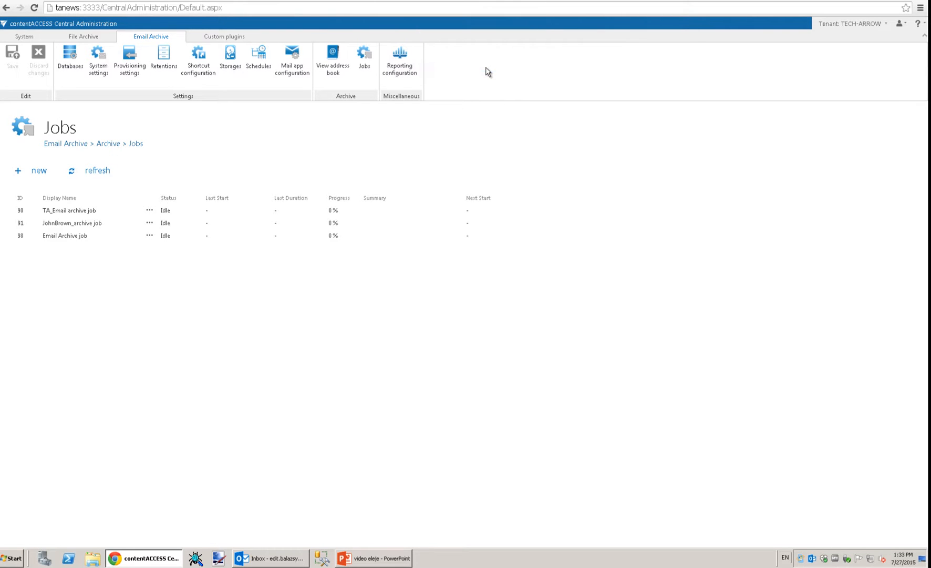
# Use Email Archive DB as the job's database connection.
pyautogui.click(65, 235)
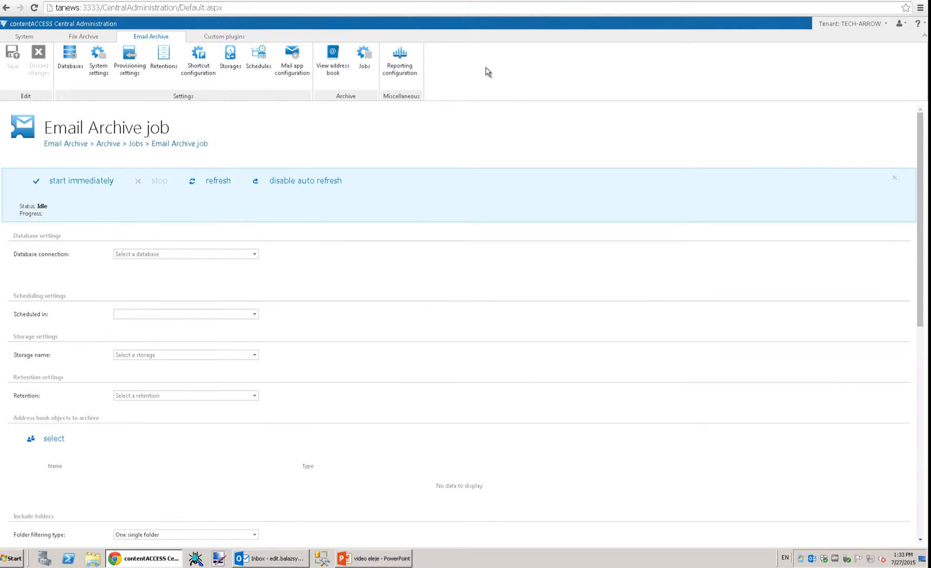
pyautogui.moveTo(37, 224)
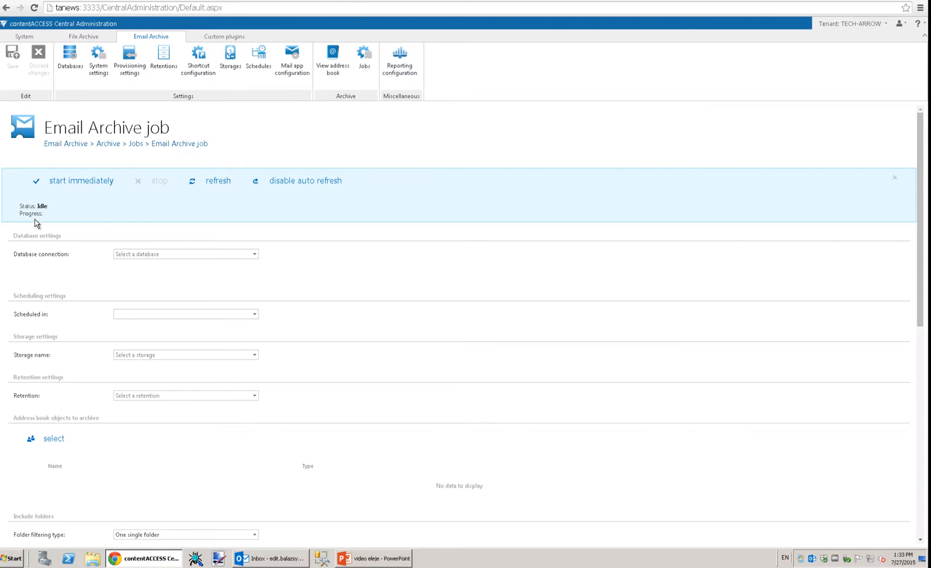
pyautogui.moveTo(255, 259)
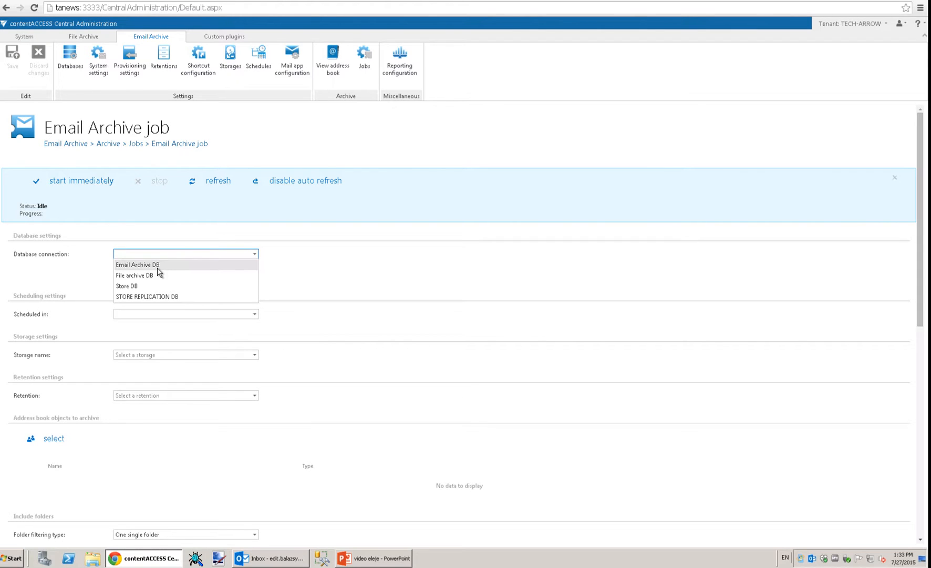
pyautogui.click(137, 265)
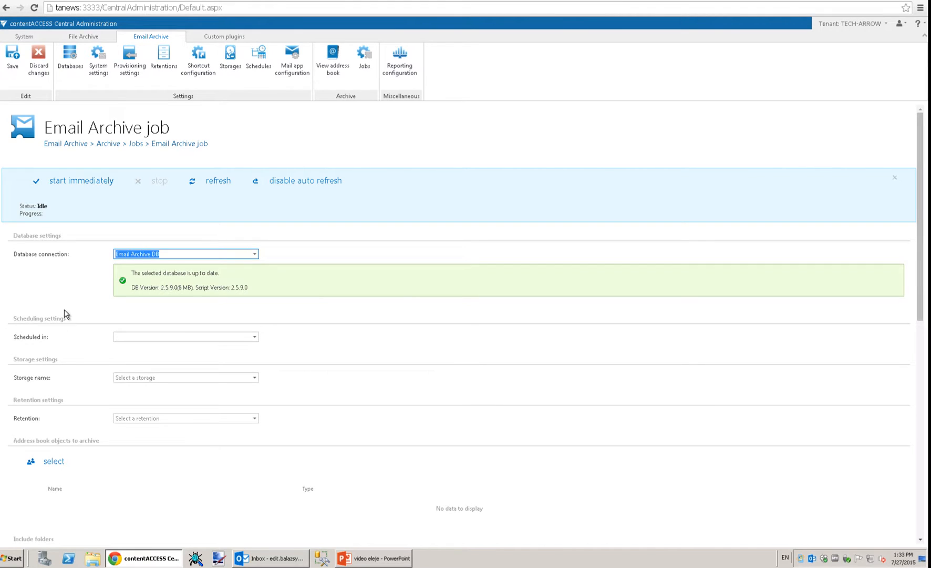
# Schedule the job as Never run.
pyautogui.click(255, 337)
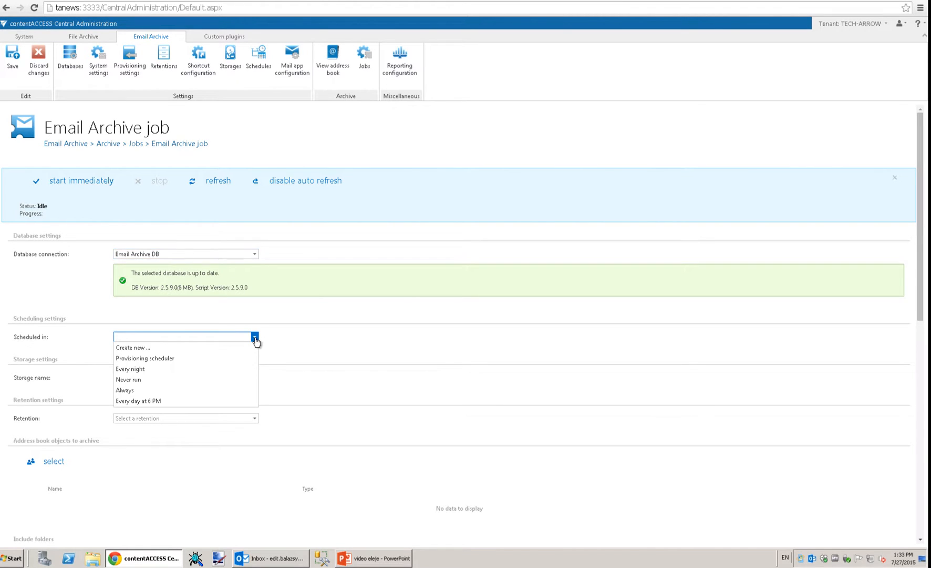
pyautogui.moveTo(167, 358)
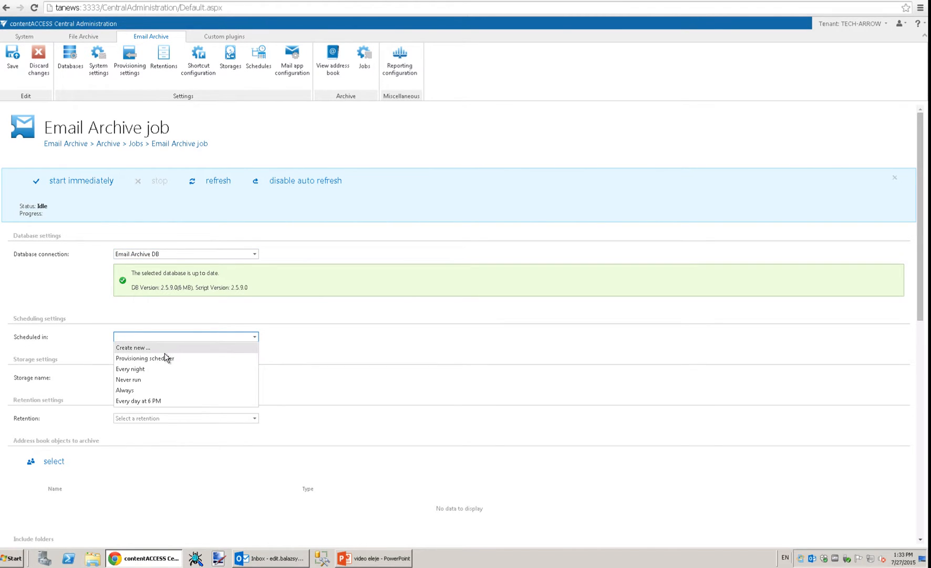
pyautogui.moveTo(135, 390)
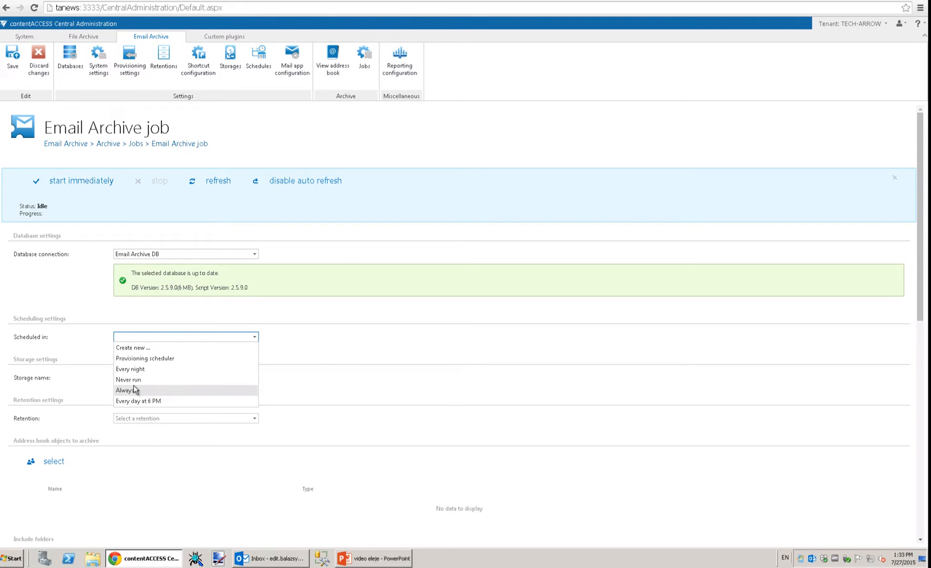
pyautogui.moveTo(128, 379)
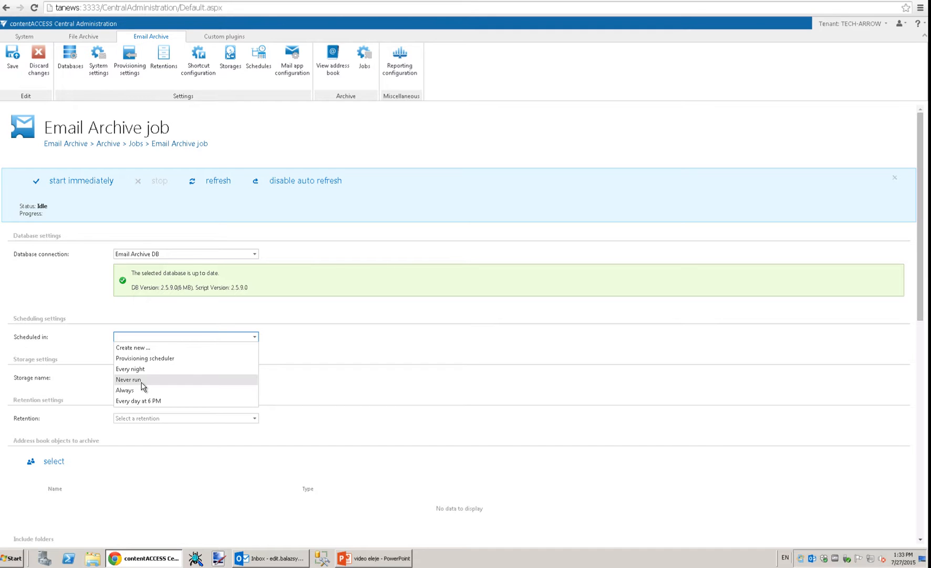
pyautogui.click(128, 380)
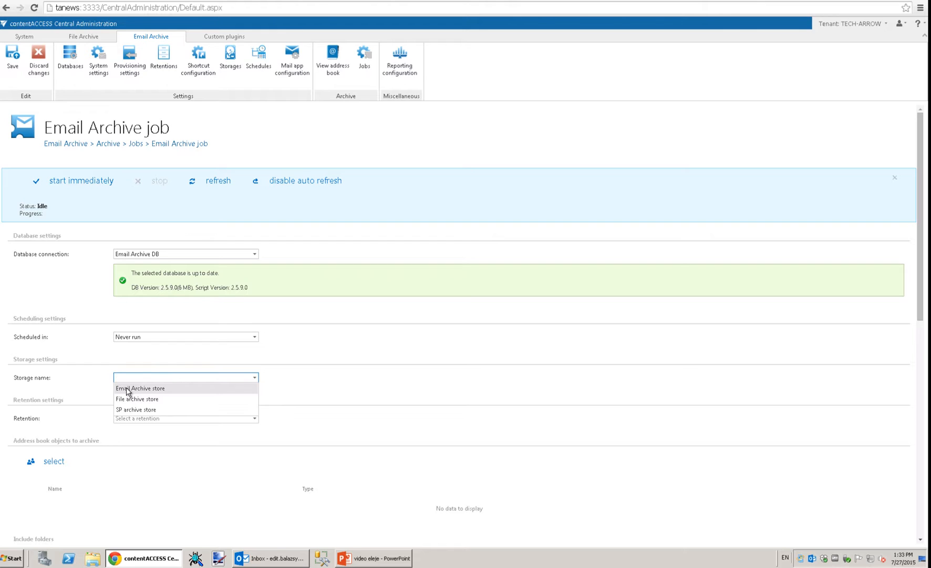
# Store archived emails in Email Archive store with a 10 years retention.
pyautogui.click(139, 387)
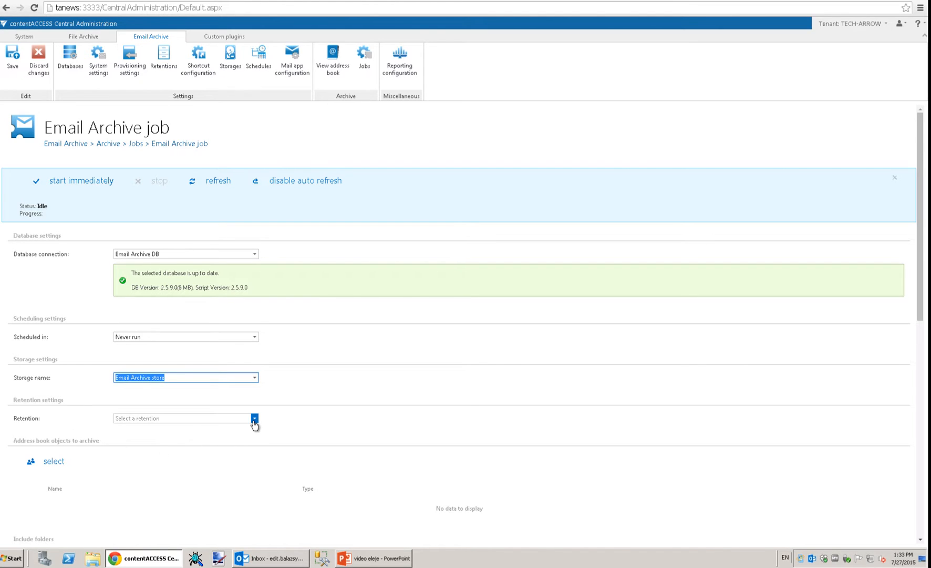
pyautogui.click(254, 418)
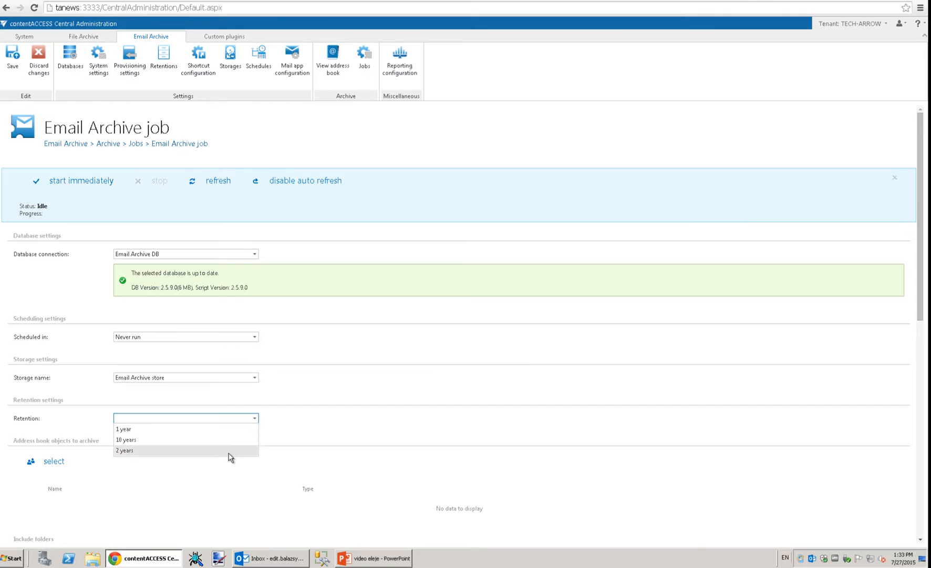
pyautogui.moveTo(218, 439)
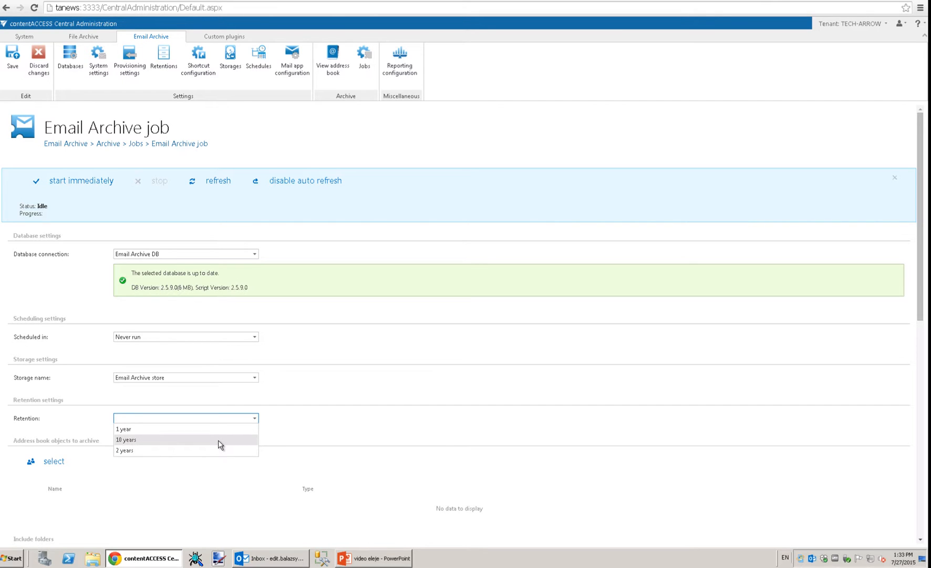
pyautogui.click(126, 440)
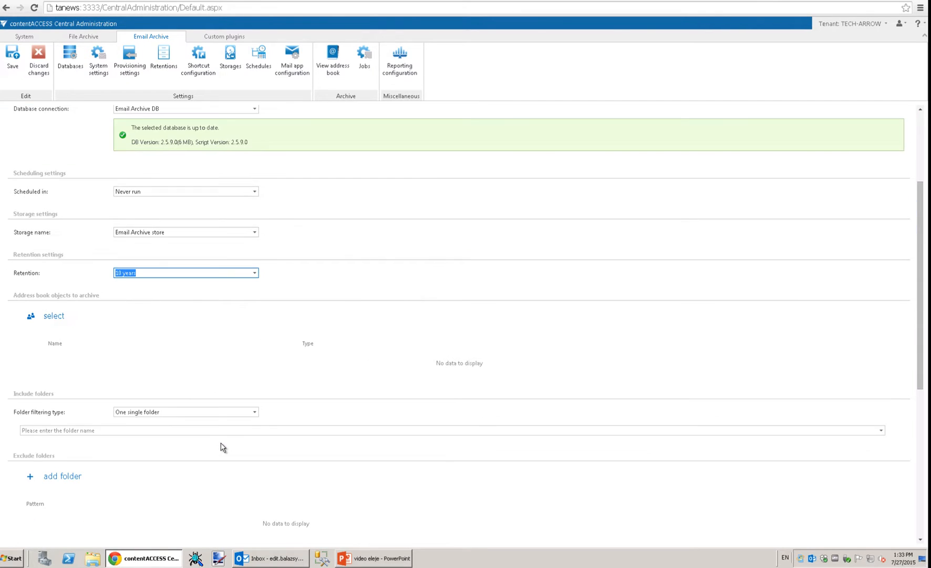
pyautogui.moveTo(132, 295)
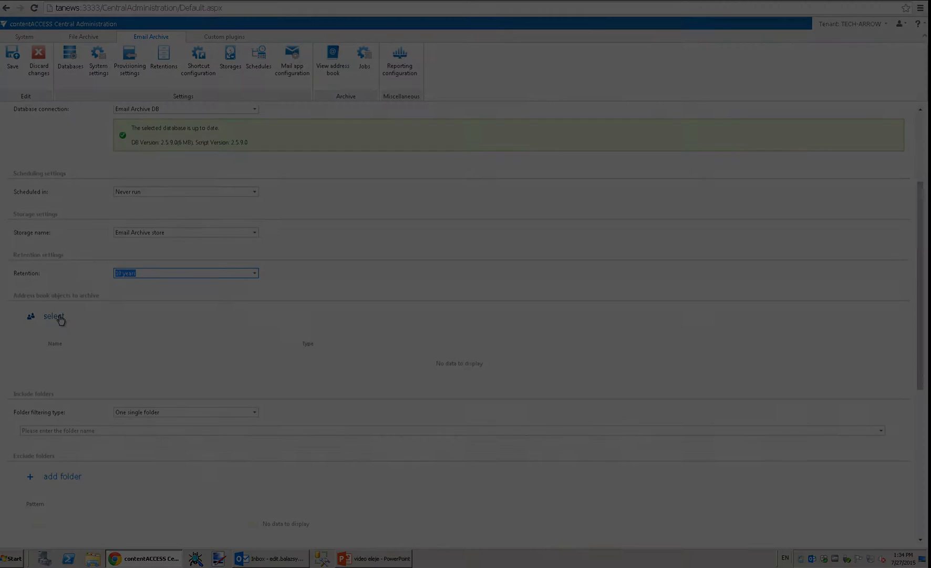
pyautogui.click(54, 315)
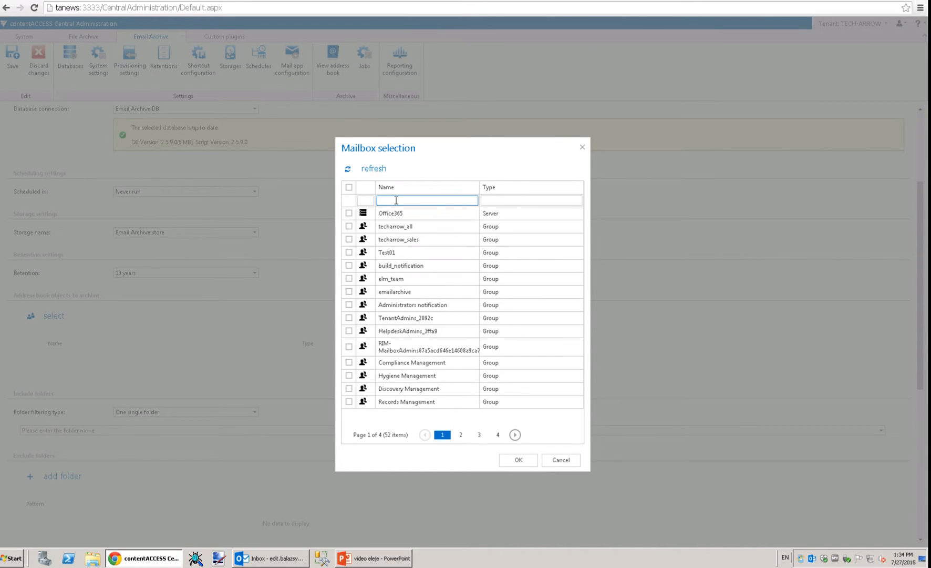
pyautogui.write('ed')
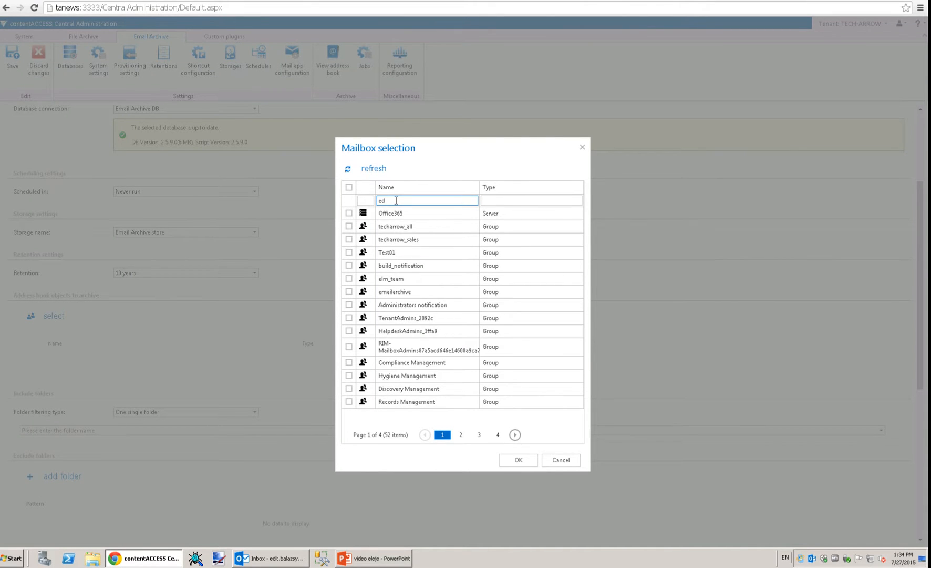
pyautogui.press('enter')
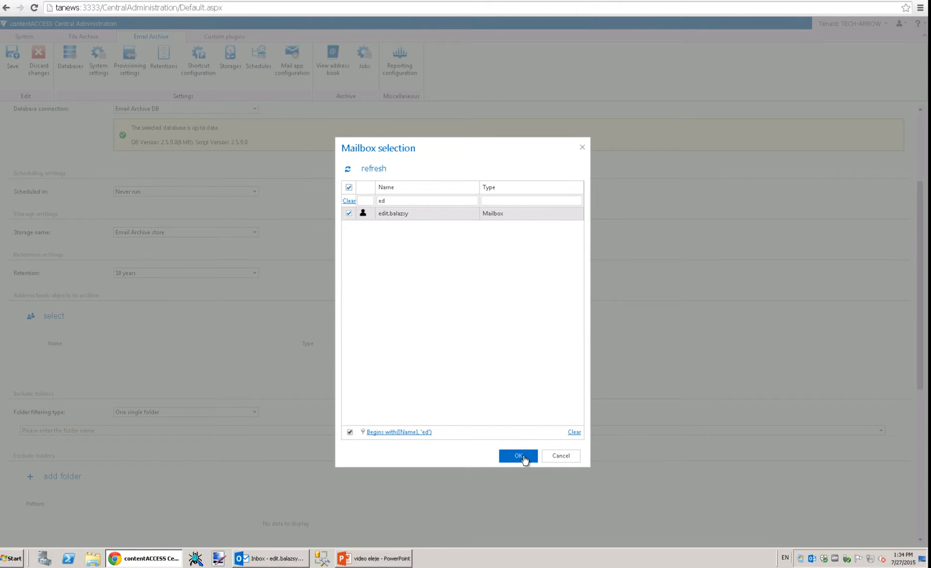
pyautogui.click(517, 456)
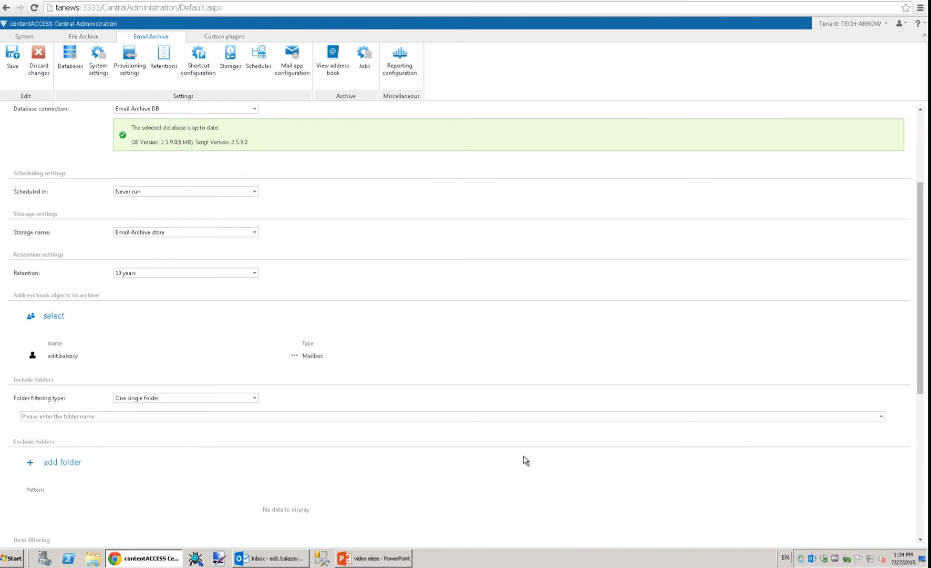
pyautogui.scroll(-3)
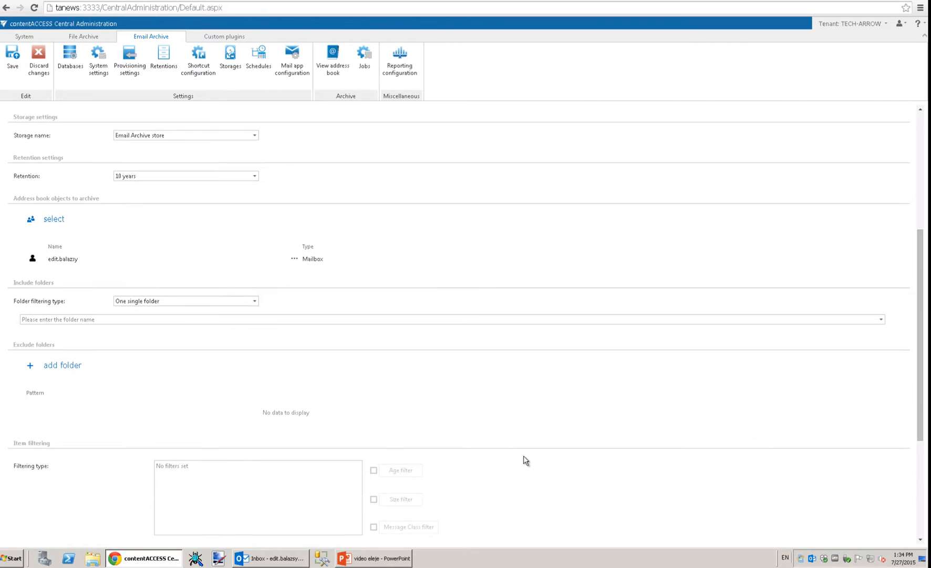
pyautogui.moveTo(273, 371)
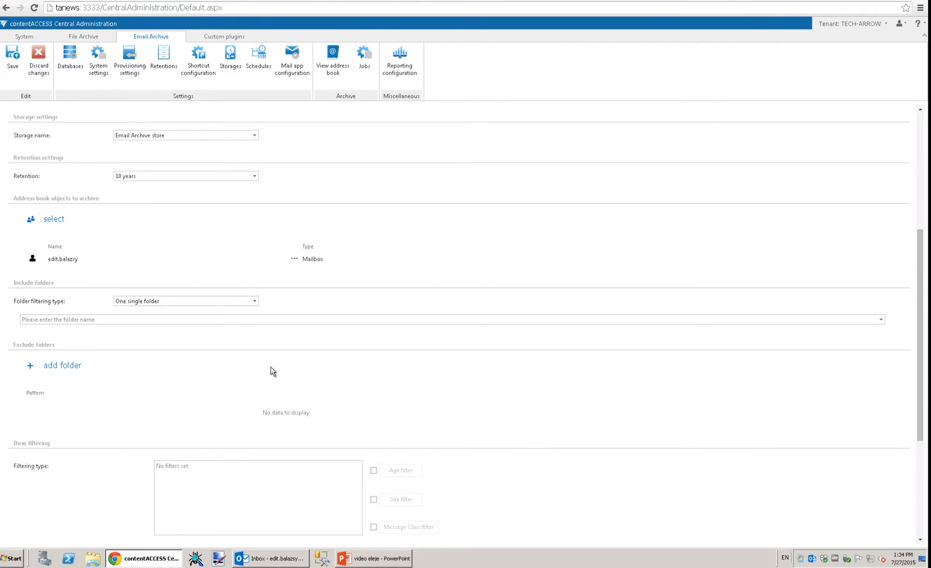
pyautogui.moveTo(58, 281)
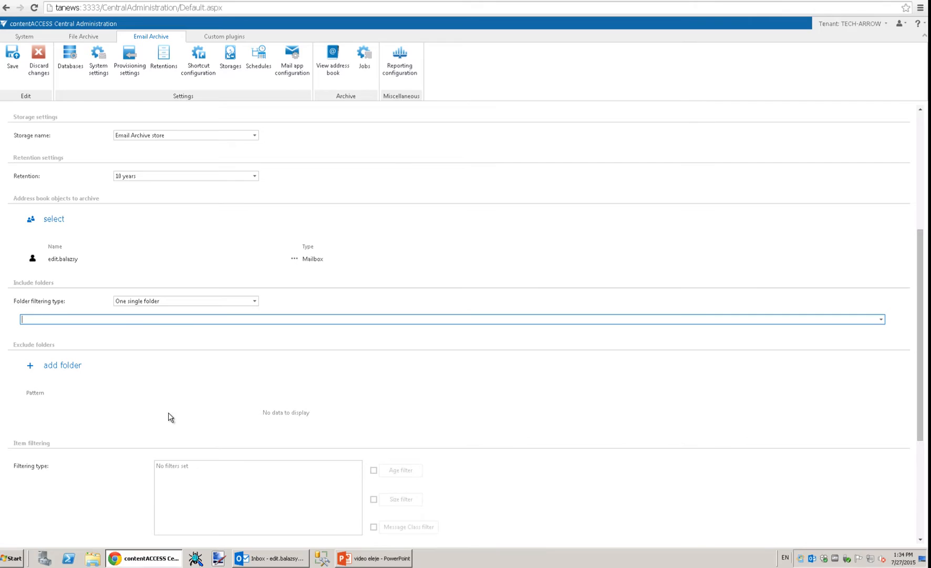
pyautogui.click(270, 558)
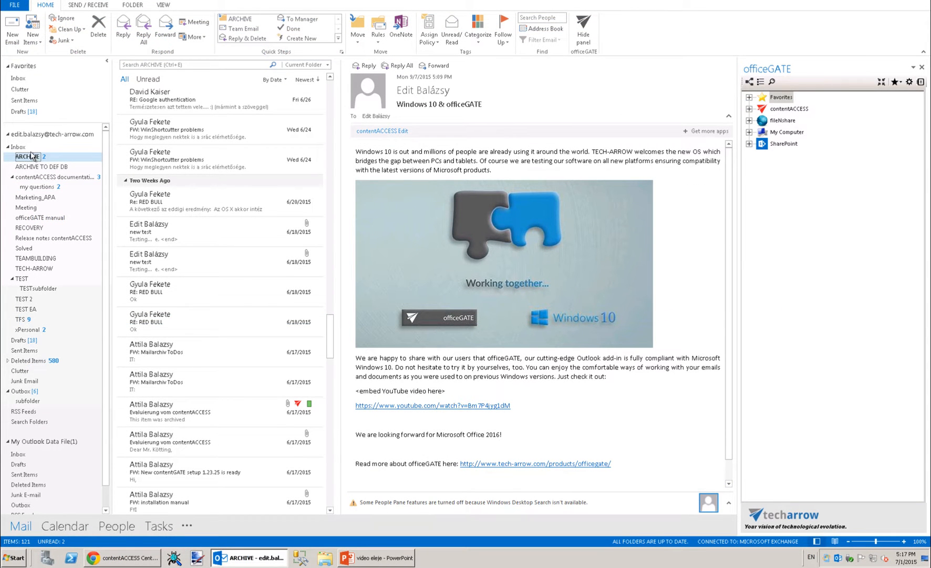
pyautogui.moveTo(41, 165)
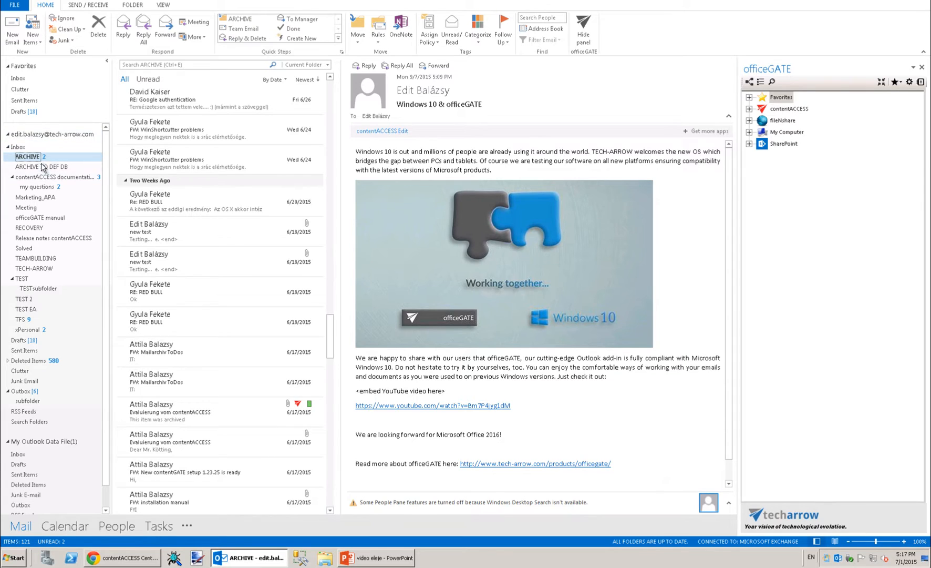
pyautogui.scroll(-3)
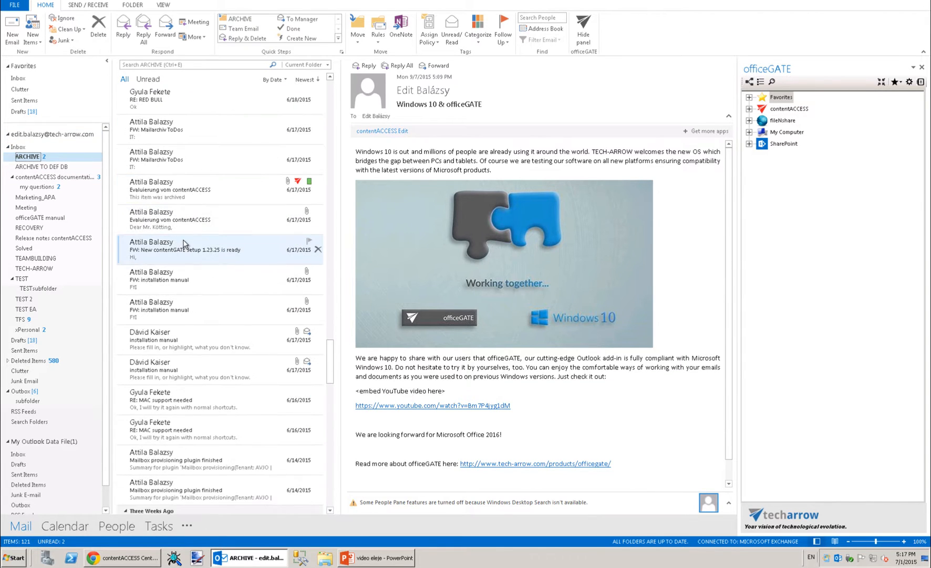
pyautogui.click(143, 557)
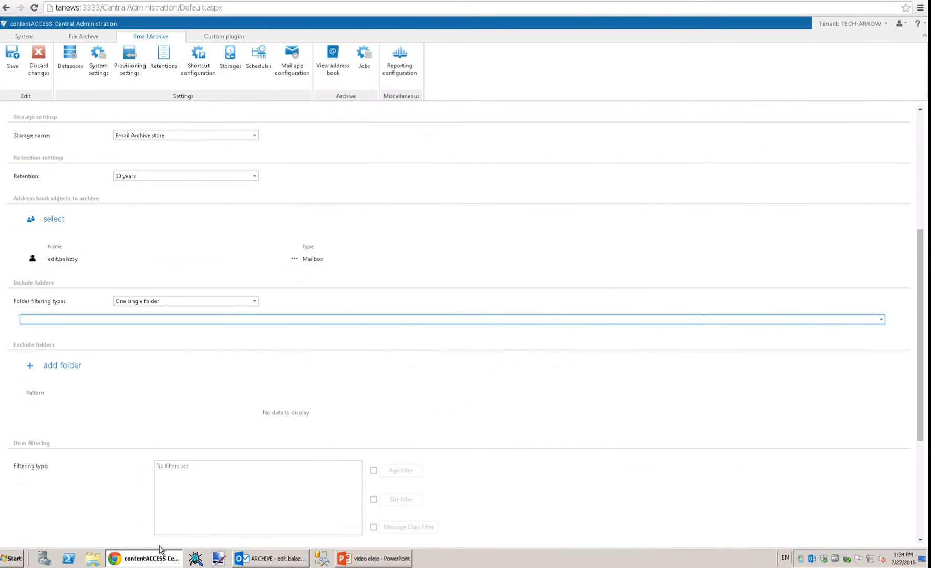
# Set the included folder to %INBOX%\ARCHIVE.
pyautogui.write('%')
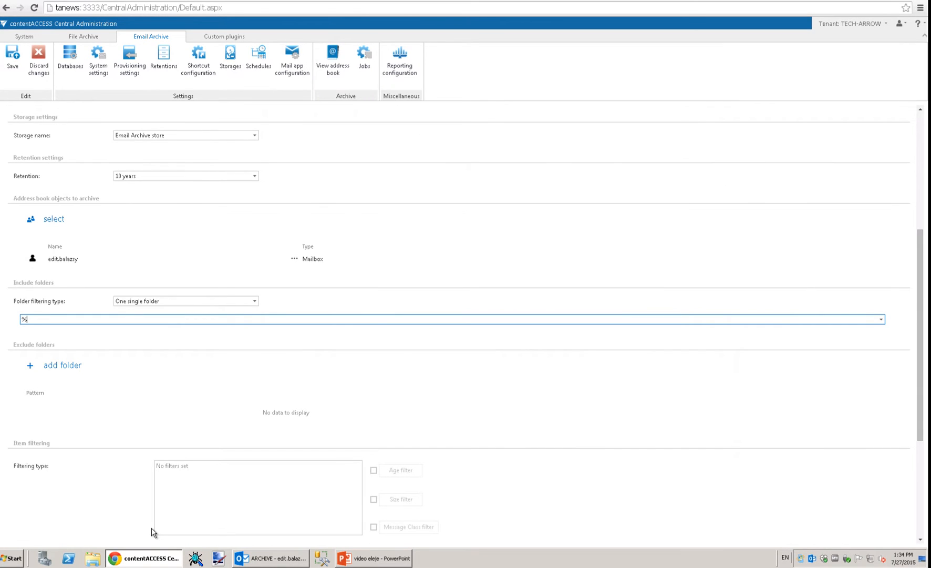
pyautogui.click(879, 319)
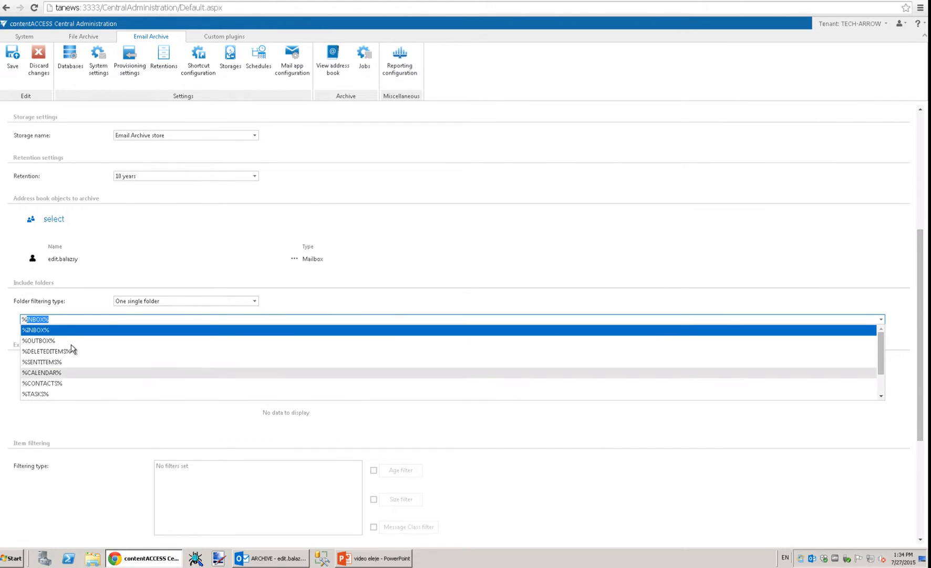
pyautogui.click(35, 330)
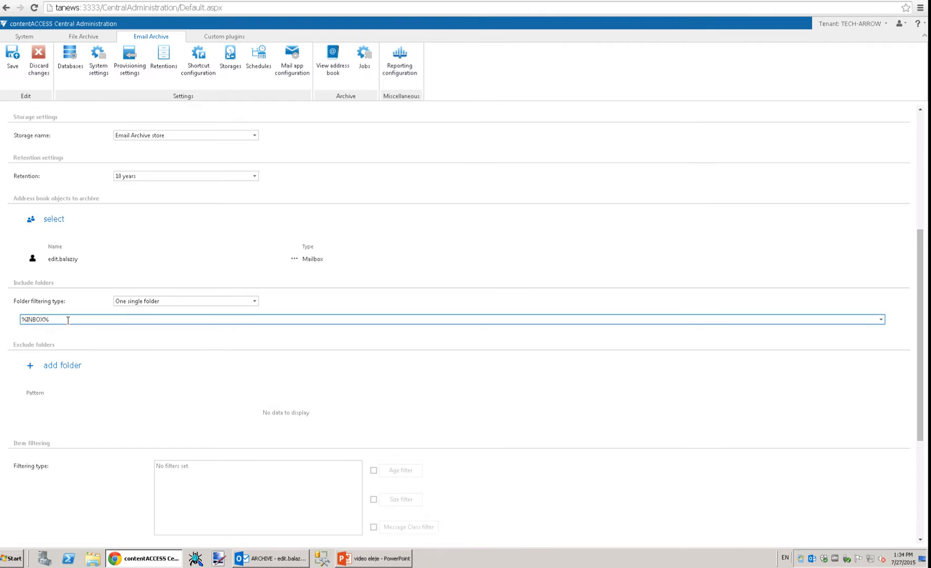
pyautogui.write('\\ARCHIVE')
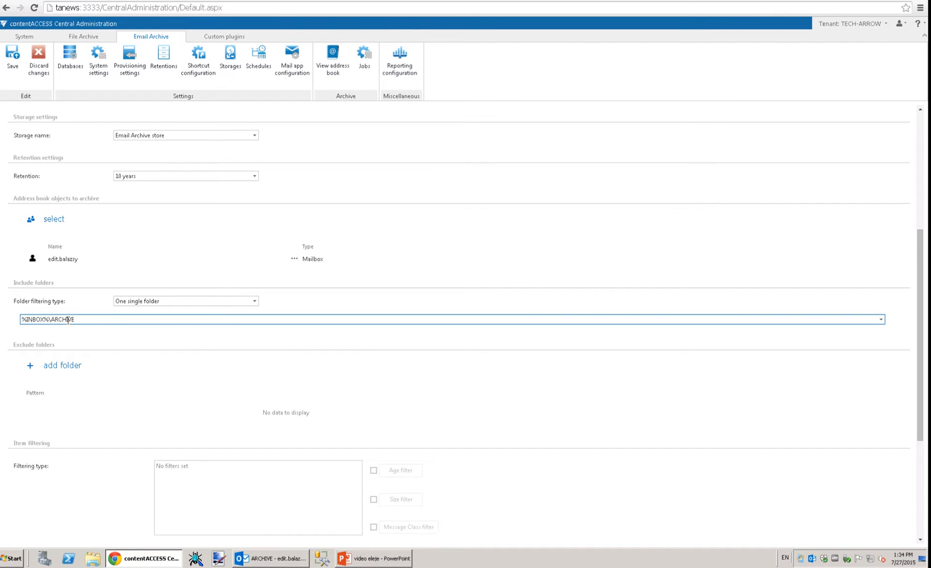
pyautogui.scroll(-3)
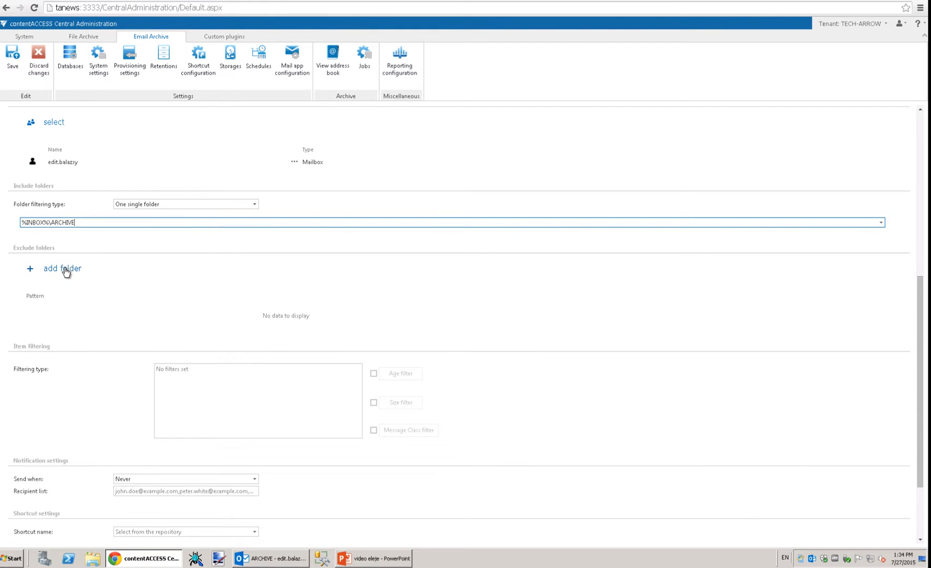
pyautogui.click(62, 267)
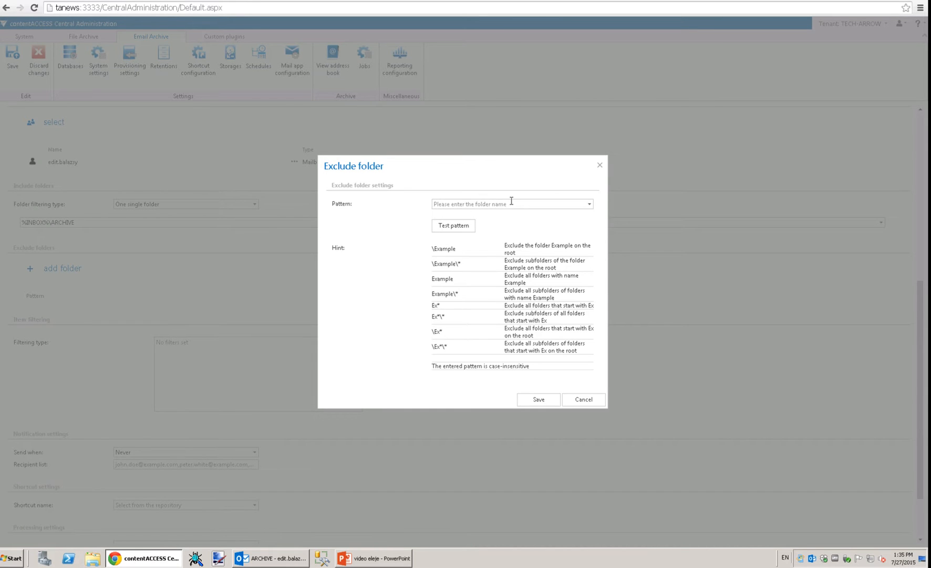
pyautogui.moveTo(472, 290)
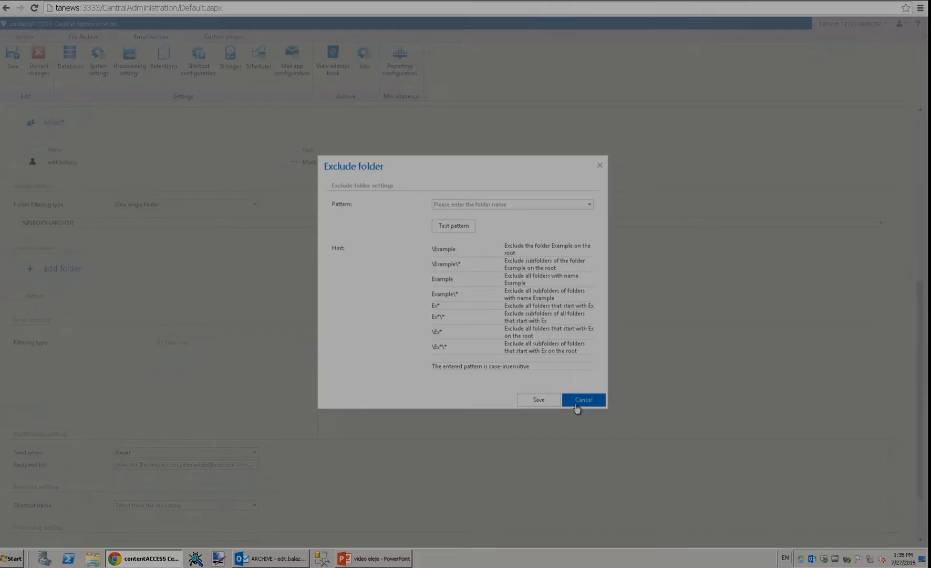
pyautogui.click(583, 399)
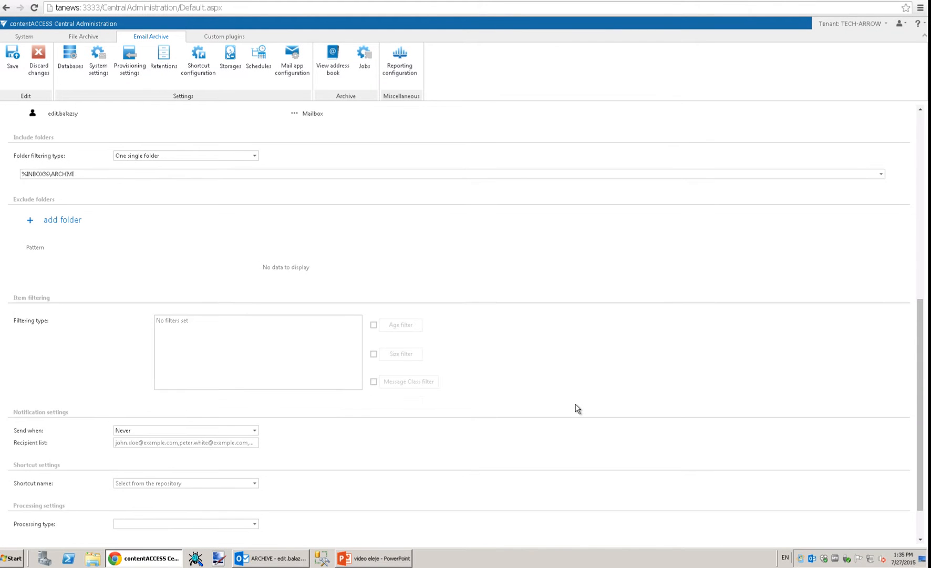
pyautogui.scroll(-3)
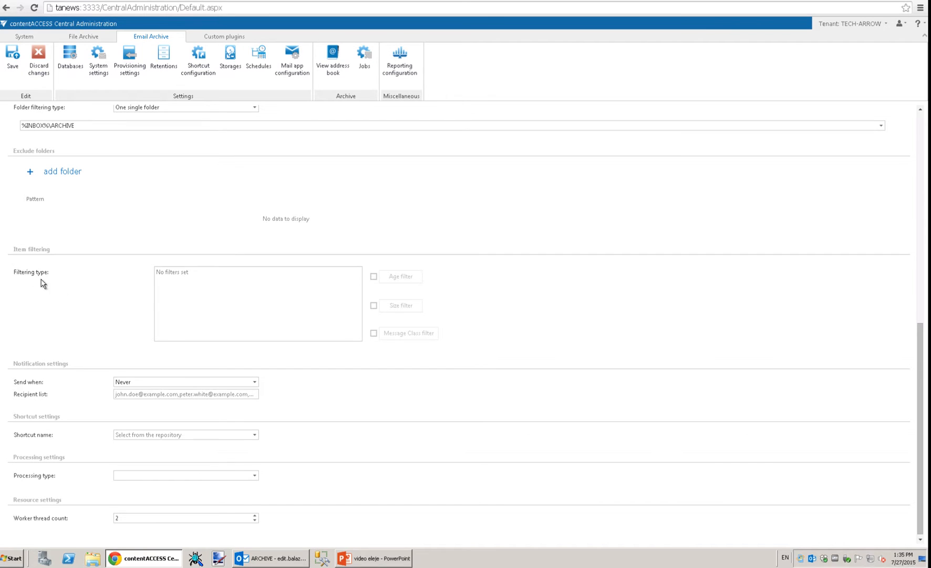
# Add an age filter for sent date in interval from 5/6/2015 09:00 AM to 7/27/2015.
pyautogui.click(374, 276)
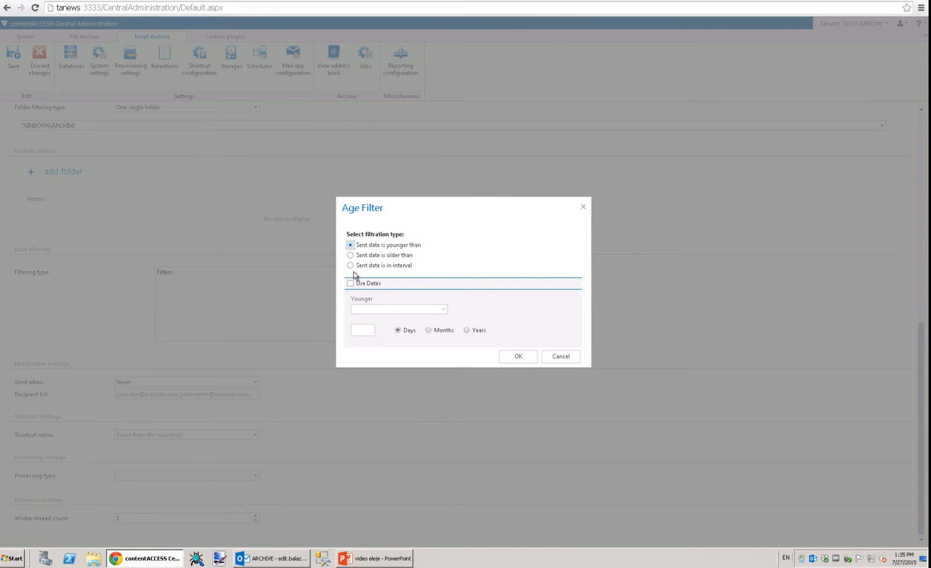
pyautogui.click(351, 265)
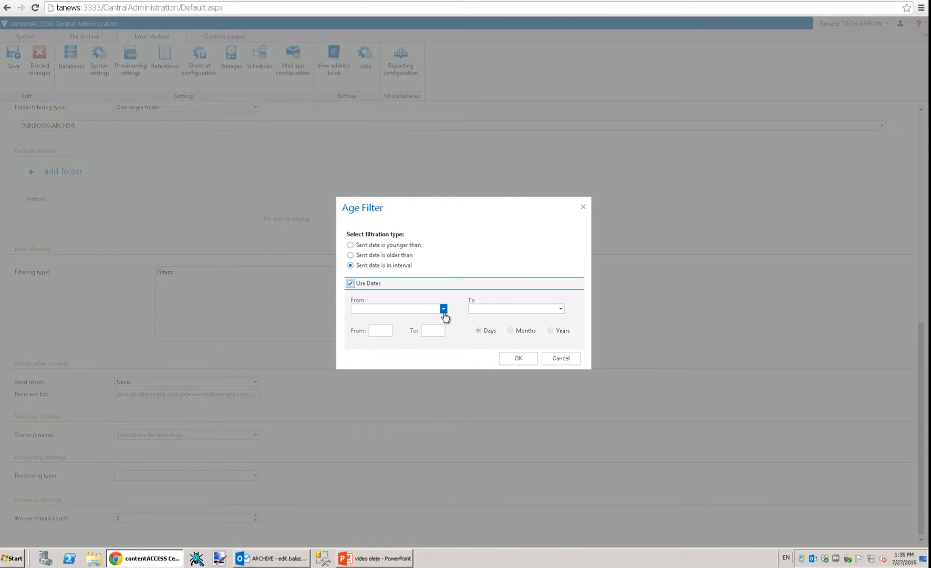
pyautogui.click(443, 308)
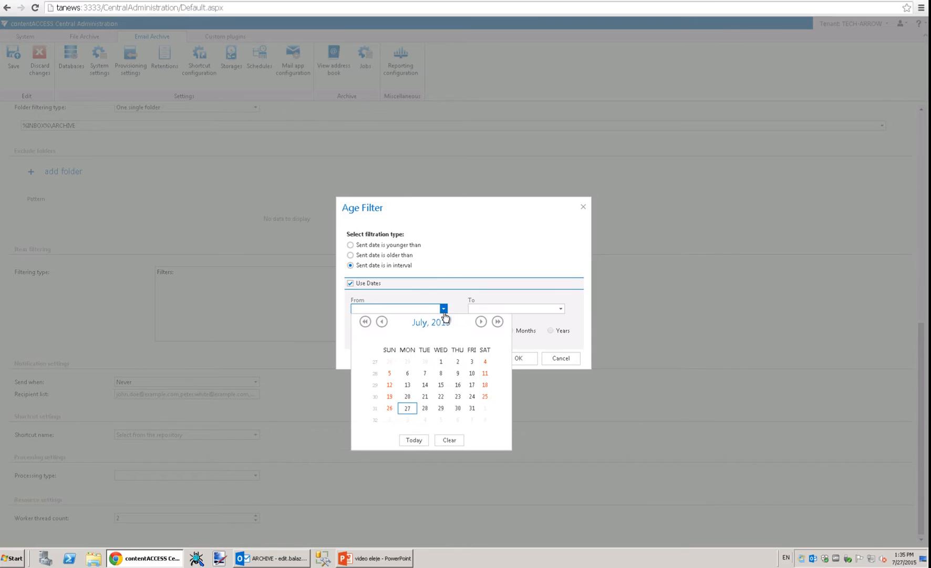
pyautogui.click(382, 321)
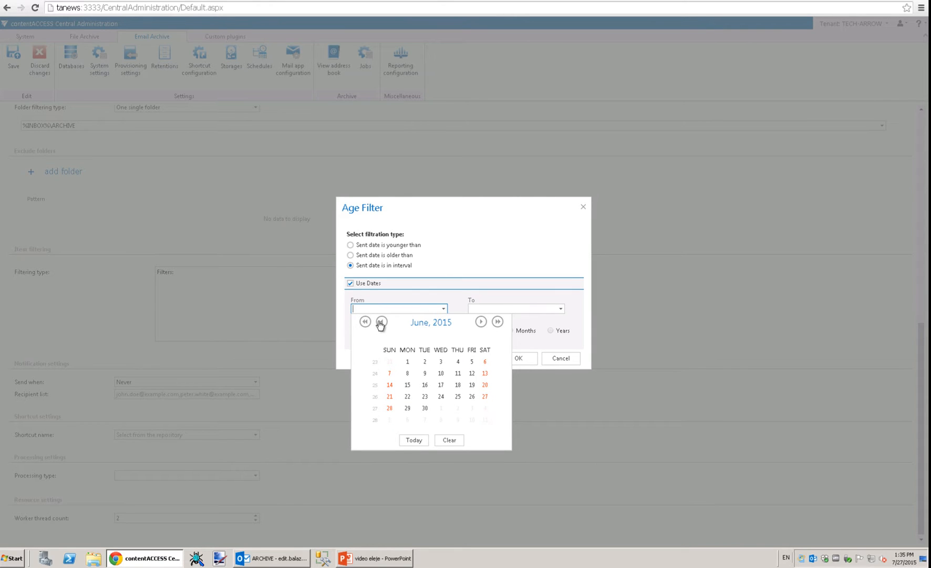
pyautogui.click(382, 321)
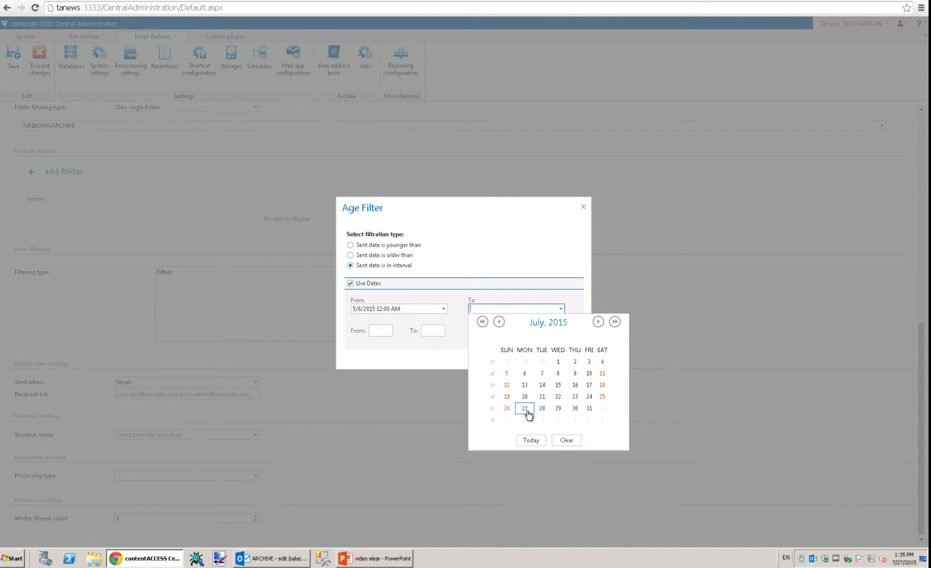
pyautogui.click(524, 408)
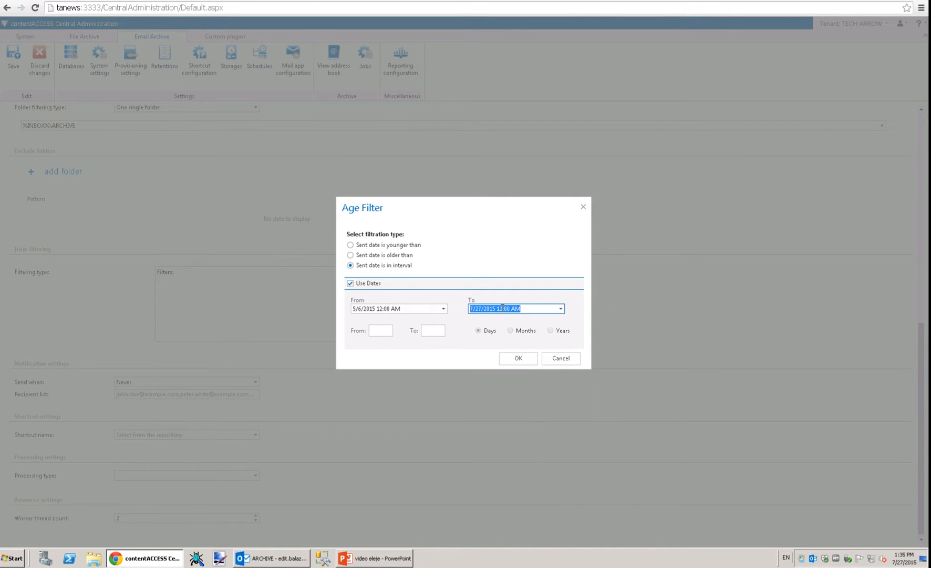
pyautogui.click(503, 308)
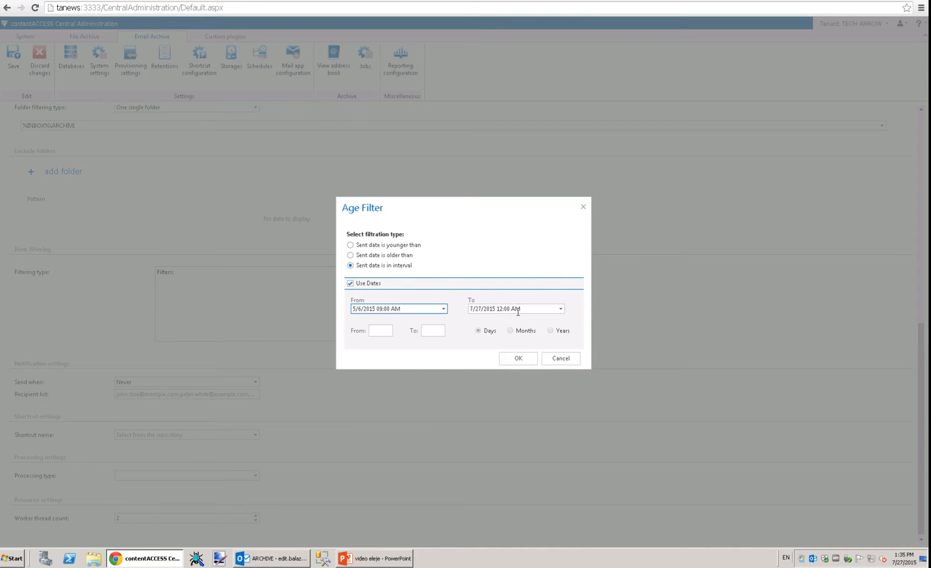
pyautogui.click(518, 358)
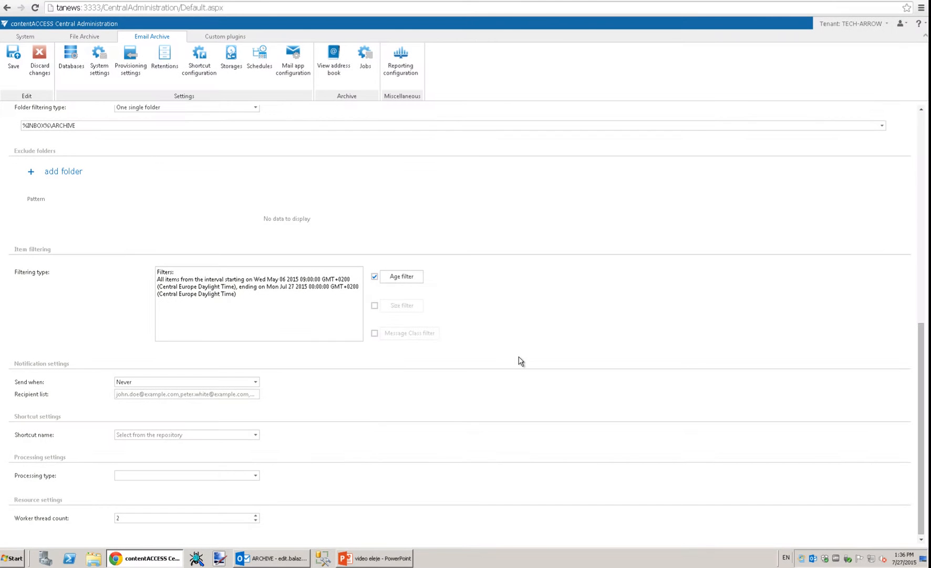
pyautogui.scroll(-3)
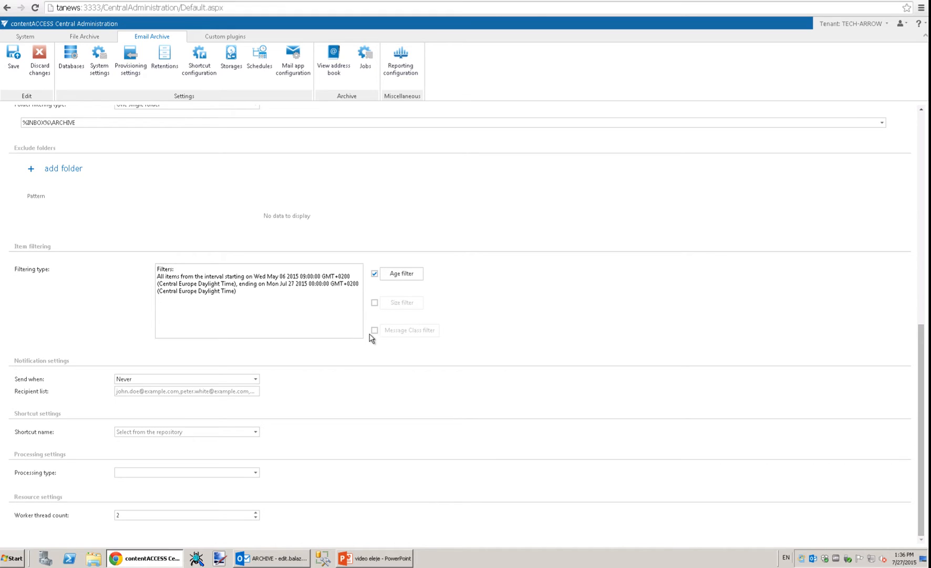
# Enable the message class filter applied to Mails only.
pyautogui.click(375, 331)
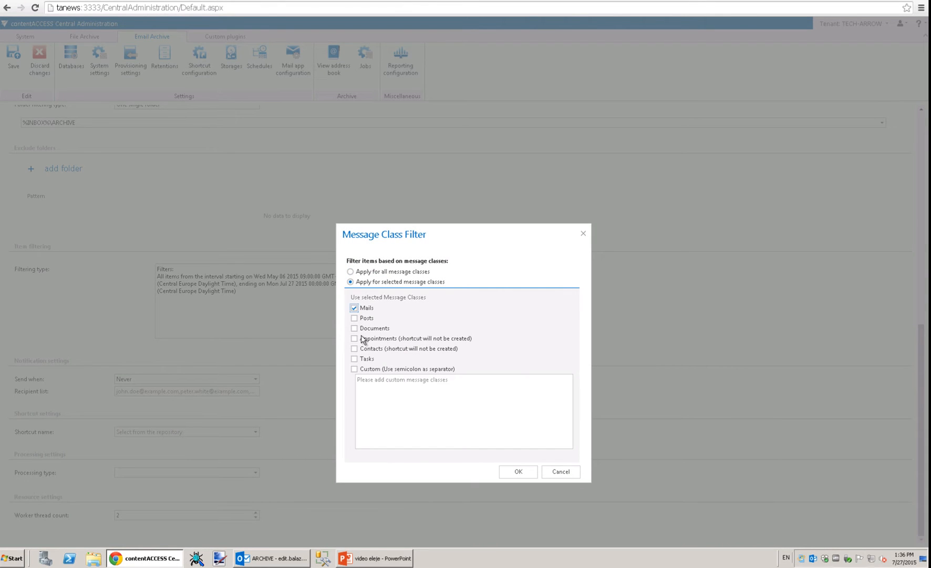
pyautogui.click(517, 471)
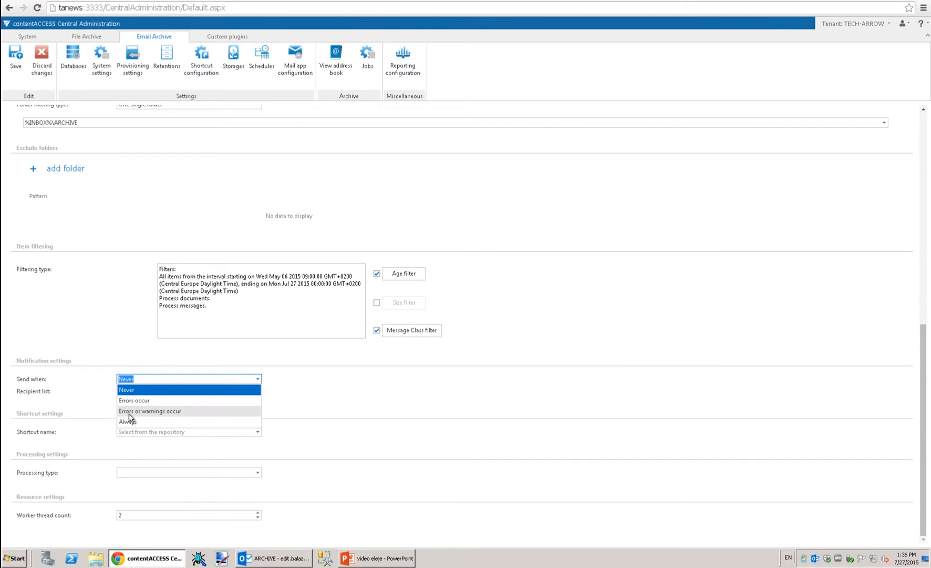
pyautogui.click(150, 411)
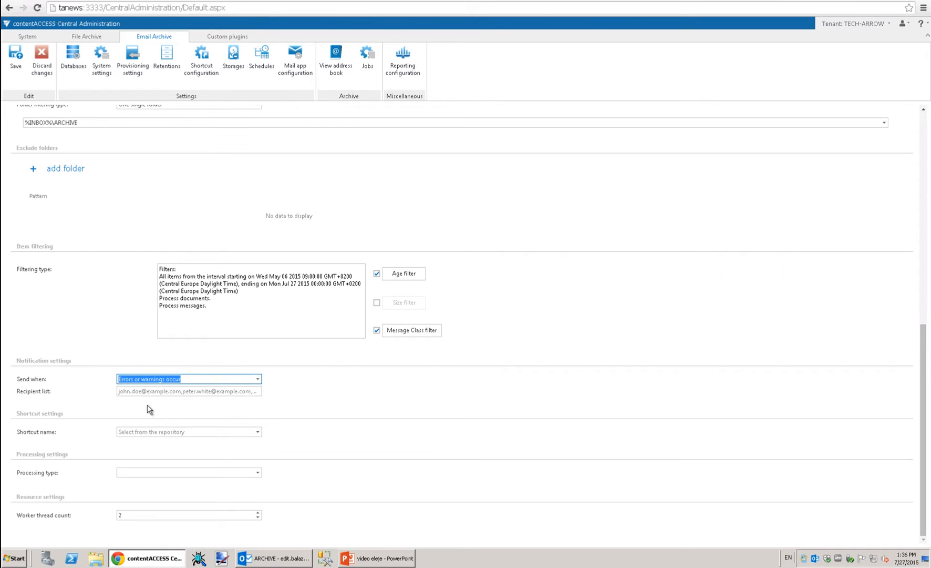
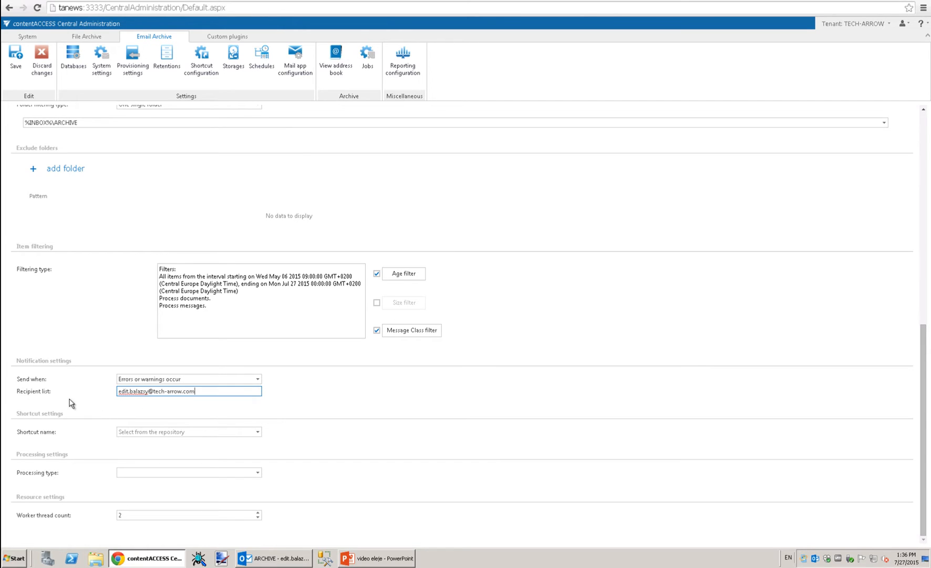
pyautogui.moveTo(236, 443)
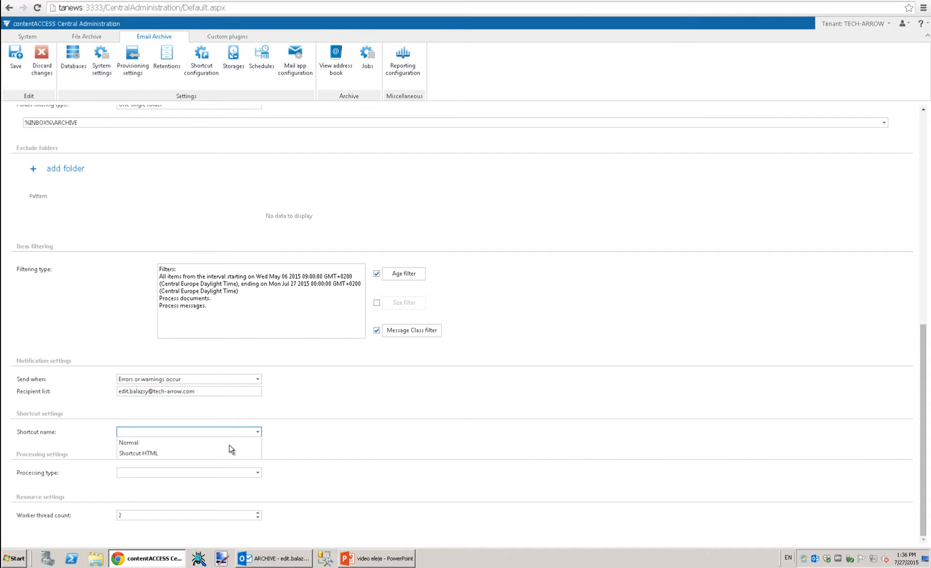
pyautogui.moveTo(154, 452)
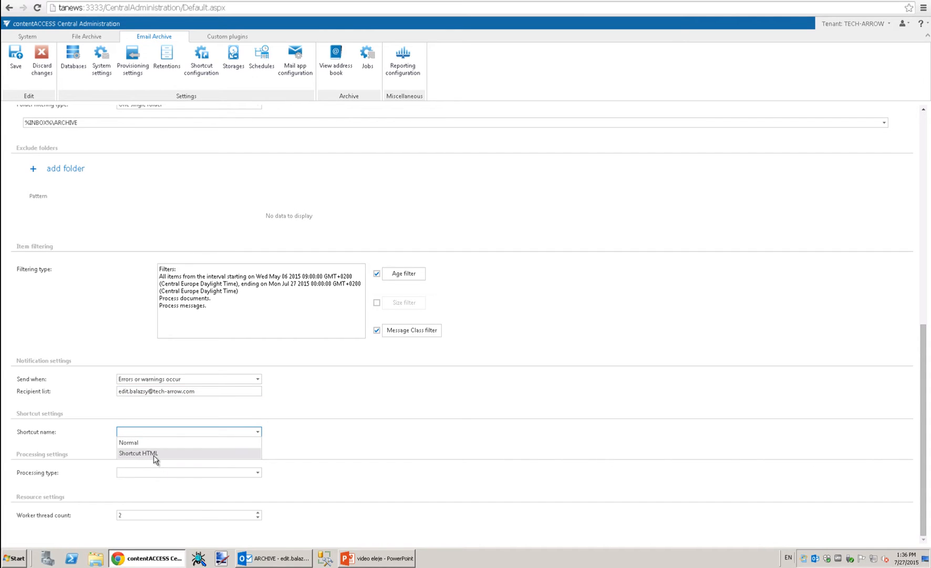
# Use the Shortcut HTML shortcut and Archive processing type, keeping Split attachments checked.
pyautogui.click(137, 453)
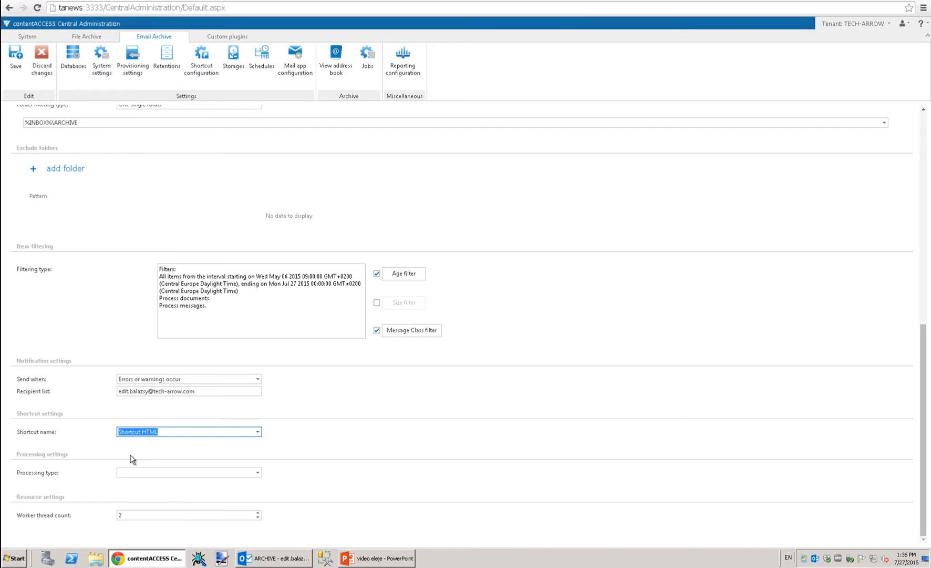
pyautogui.moveTo(37, 495)
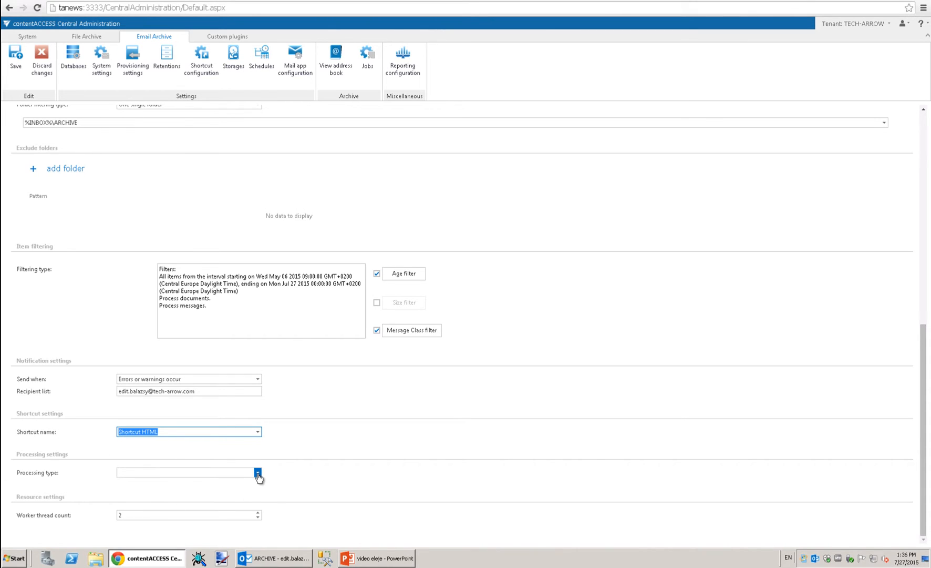
pyautogui.click(258, 472)
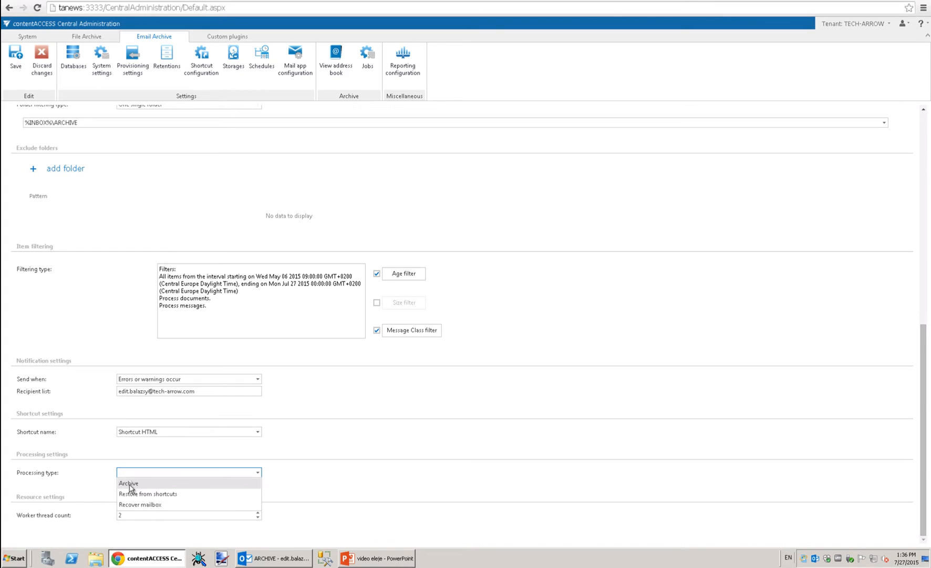
pyautogui.click(128, 483)
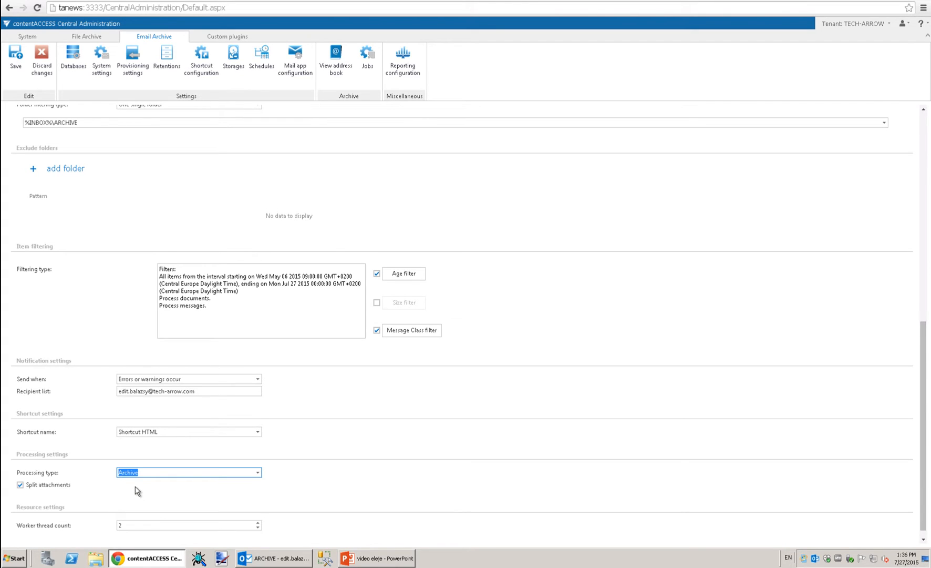
pyautogui.moveTo(42, 502)
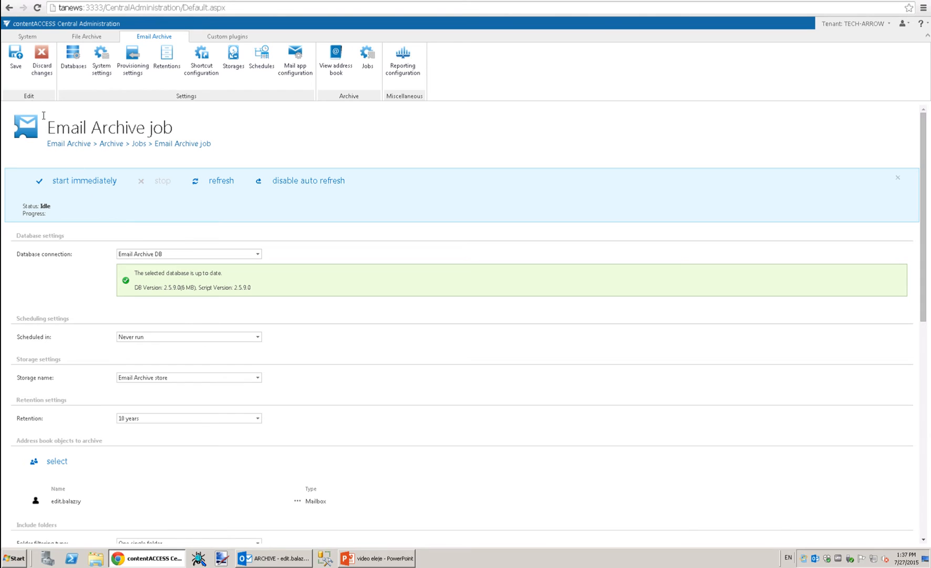
# Save the Email Archive job, start it immediately, then switch to Outlook.
pyautogui.click(15, 56)
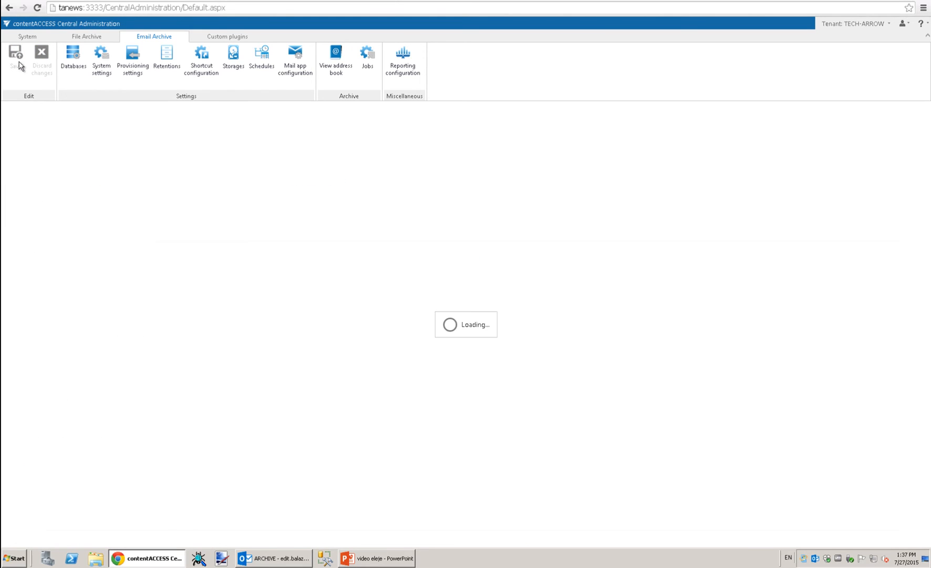
pyautogui.click(367, 60)
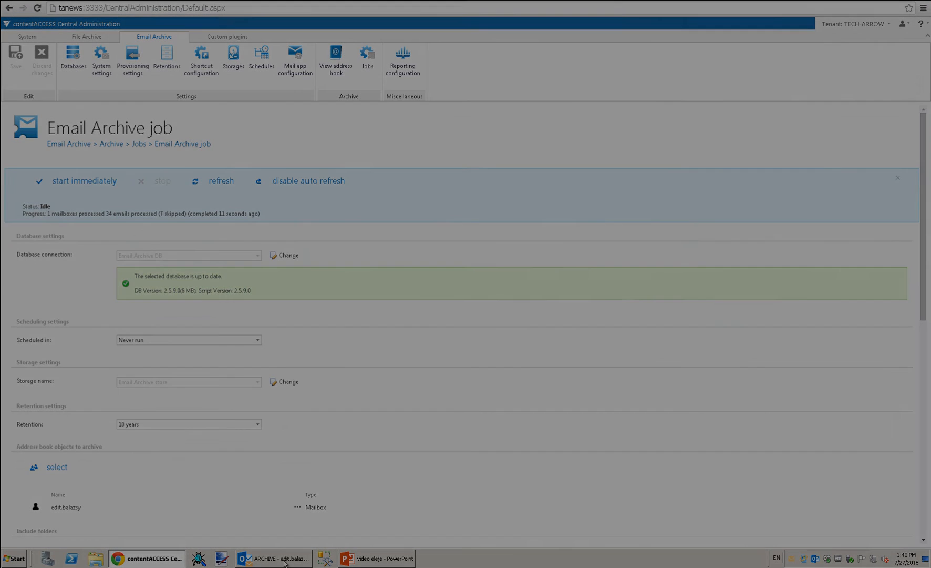
pyautogui.click(272, 563)
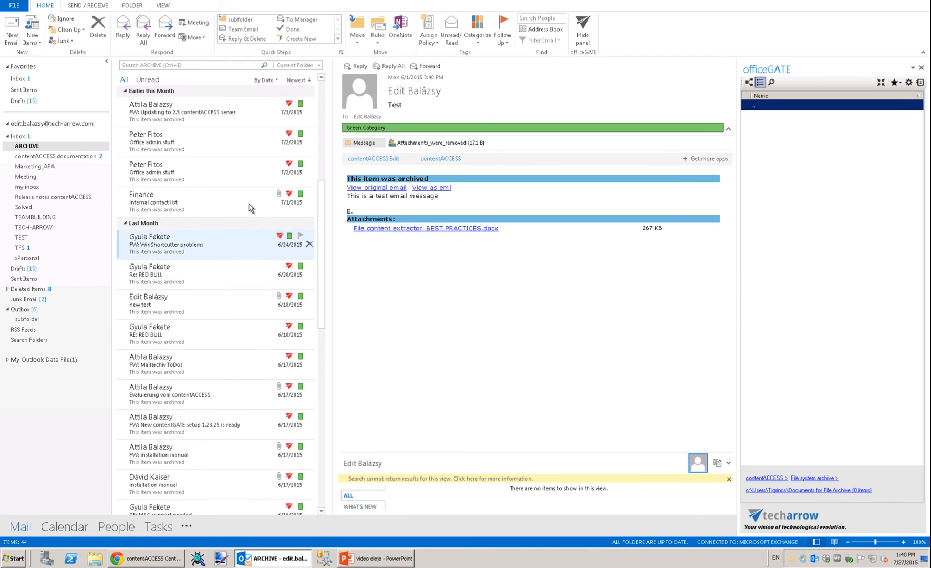
# Review an archived email and its shortcut links in the ARCHIVE folder.
pyautogui.click(208, 274)
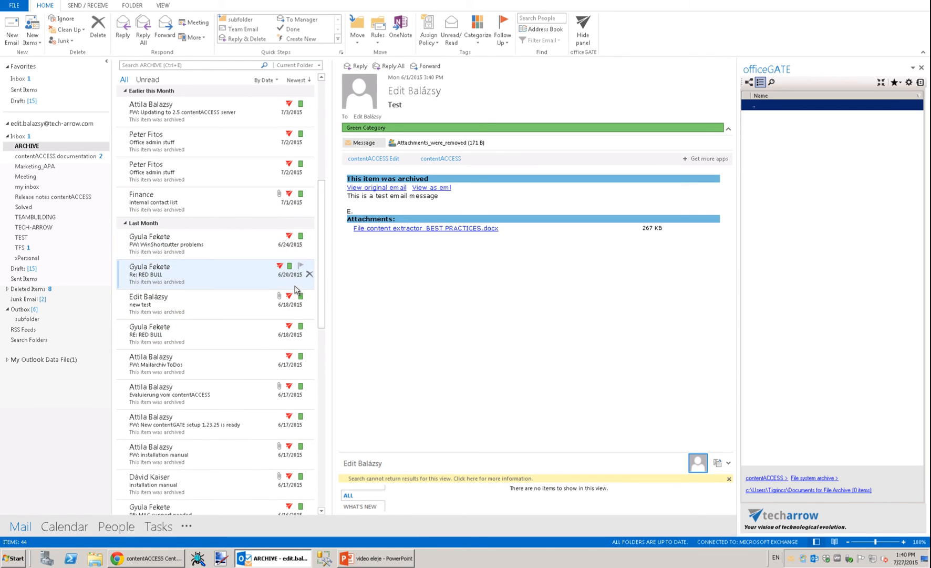
pyautogui.scroll(-3)
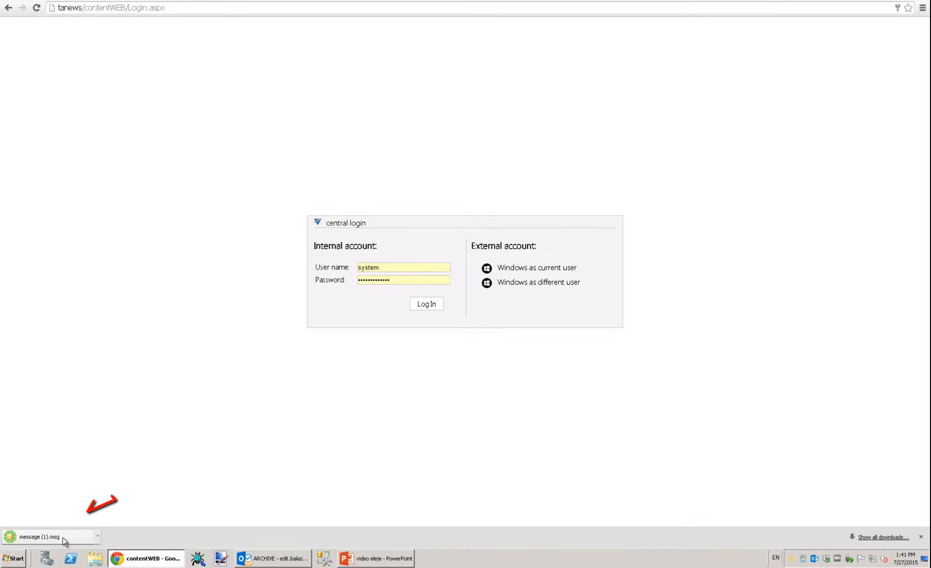
# Open the downloaded .msg and best practices .docx, and enable editing in Word.
pyautogui.click(44, 536)
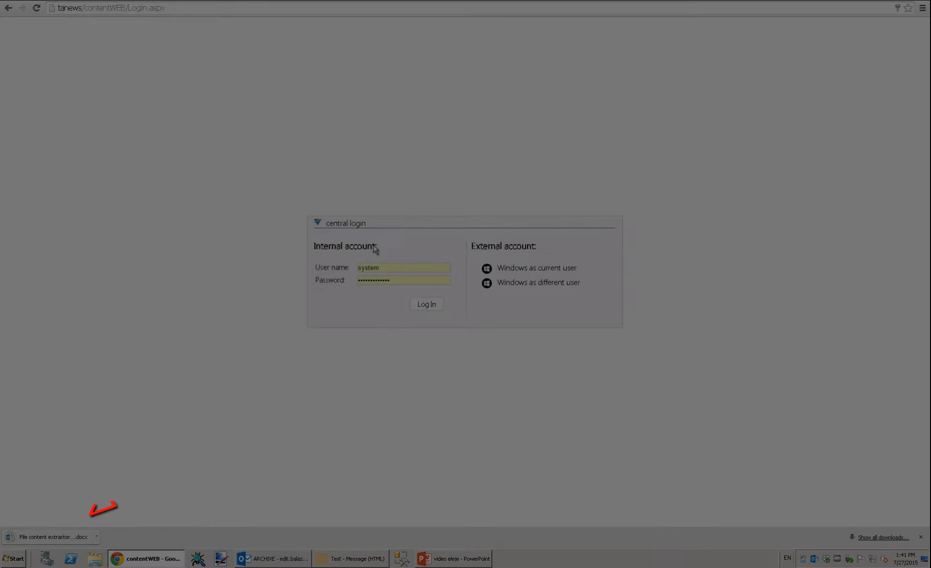
pyautogui.click(47, 535)
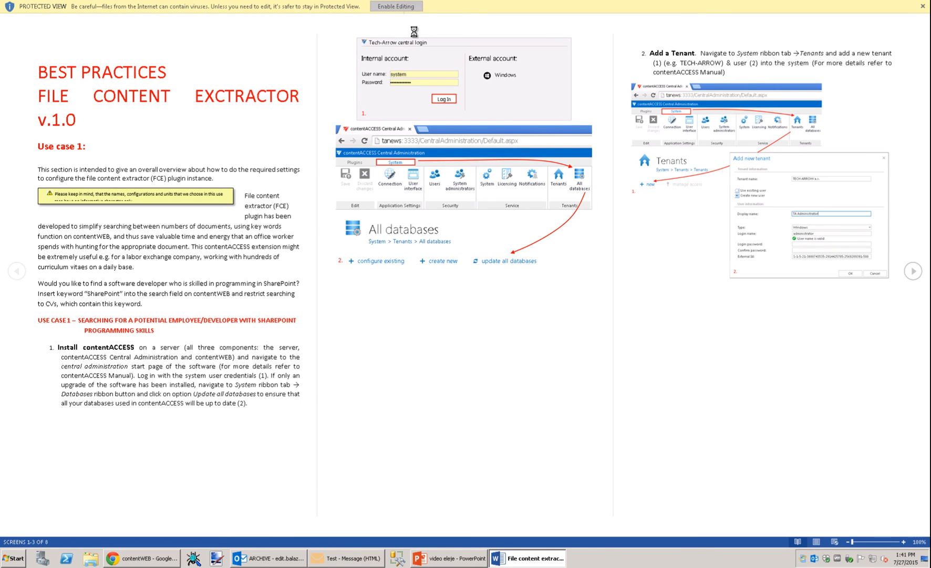
pyautogui.click(396, 6)
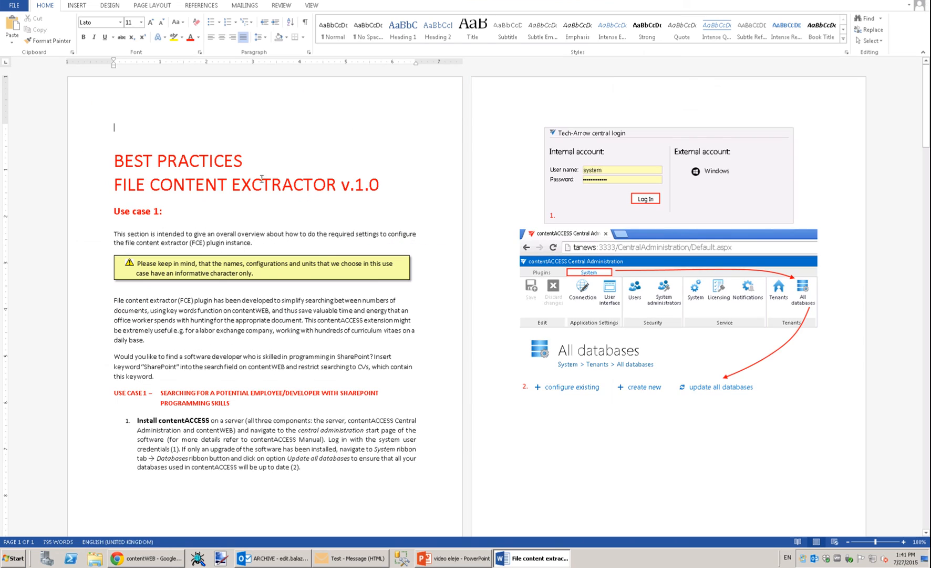